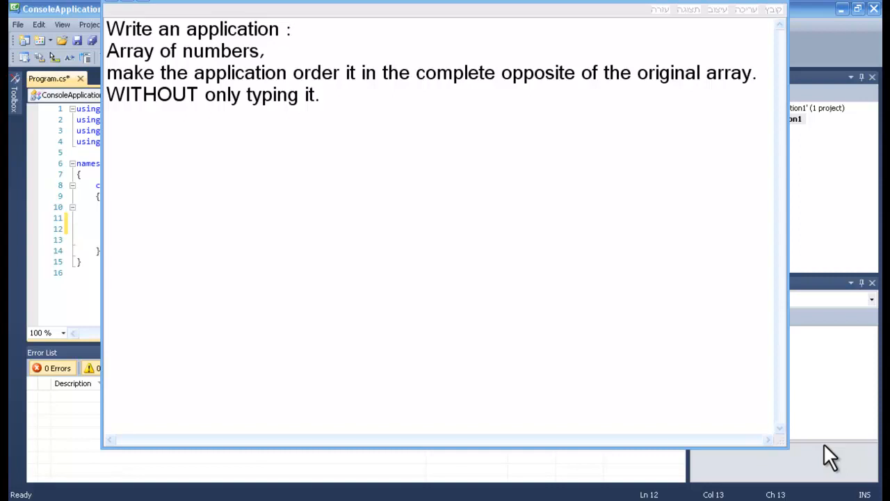
mouse_move(300, 131)
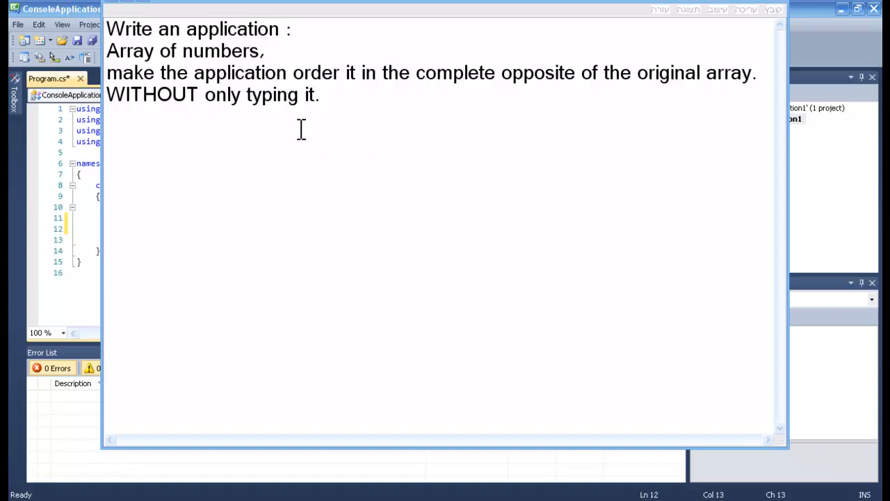
mouse_move(111, 29)
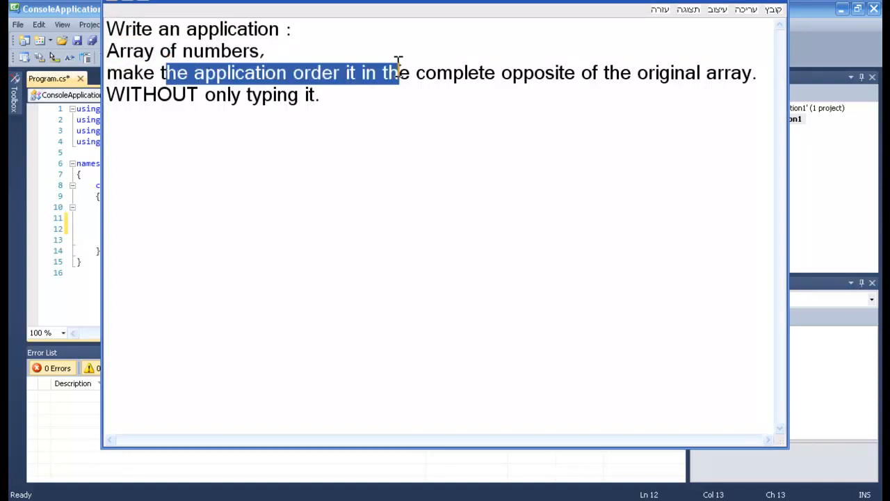
Write the example array 1, 5, 6, 3, 8 under the assignment sentence in WordPad.
drag(401, 72, 637, 72)
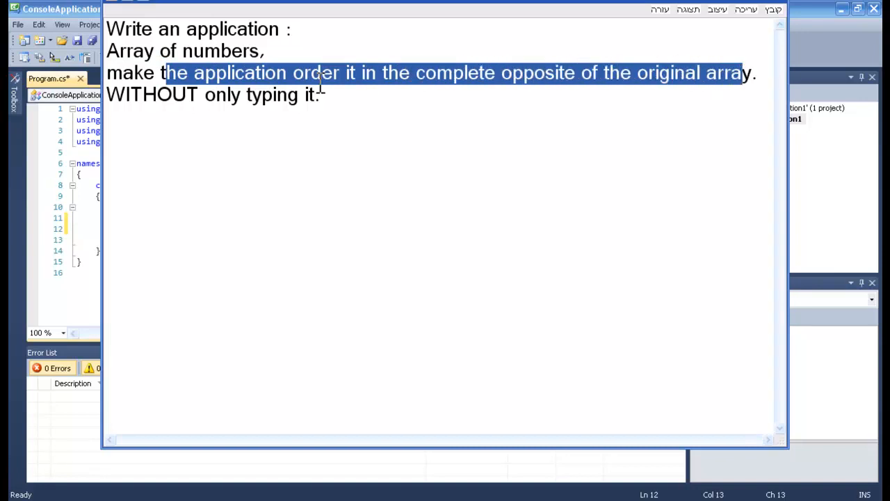
click(320, 94)
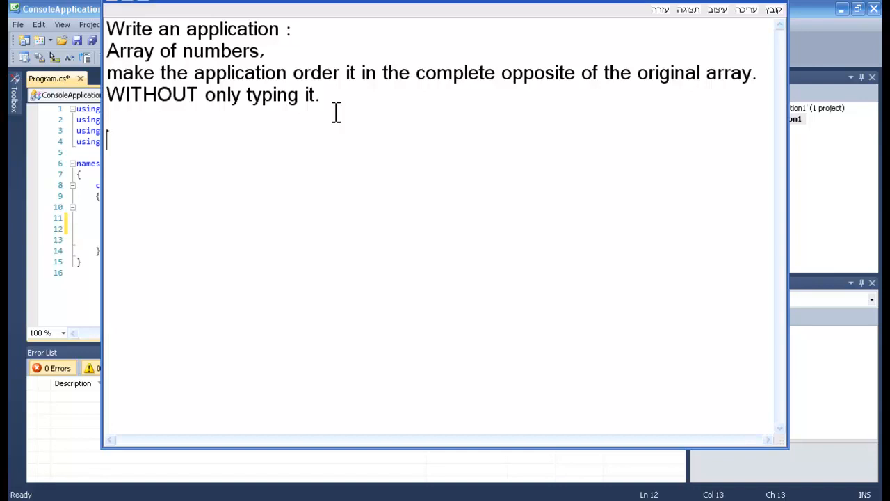
text(1,)
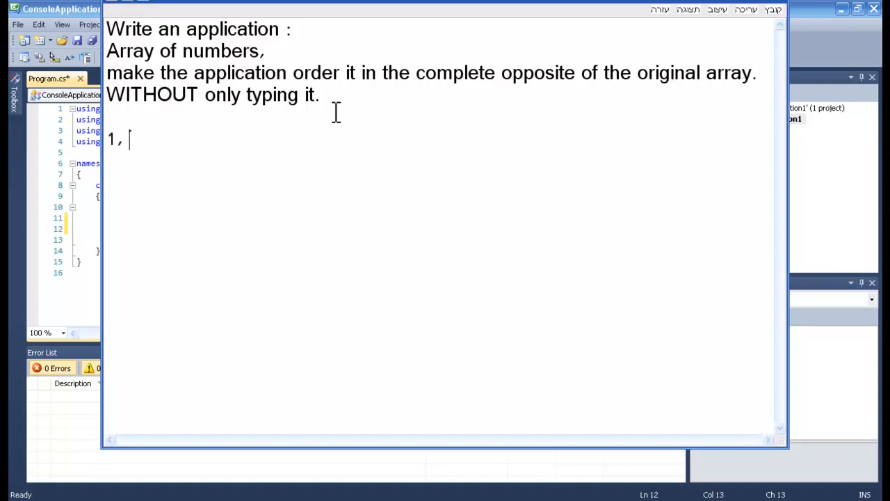
text(5 , 6,)
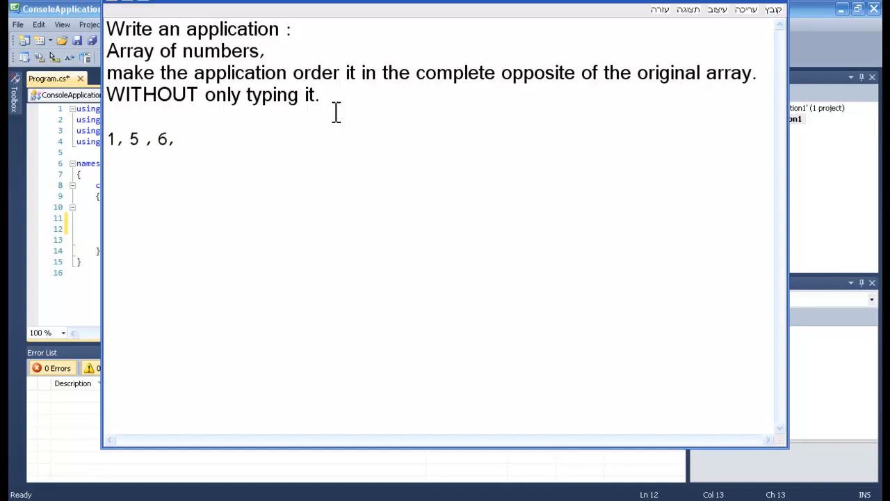
text(3 ,)
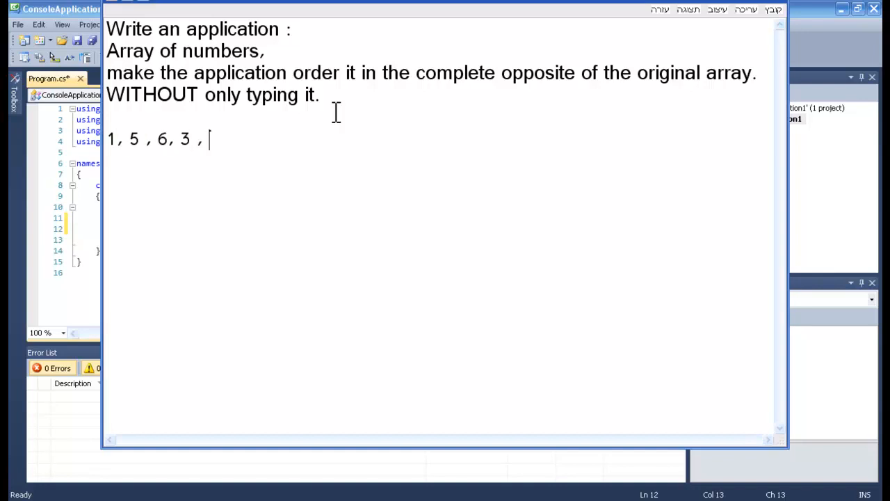
text(8)
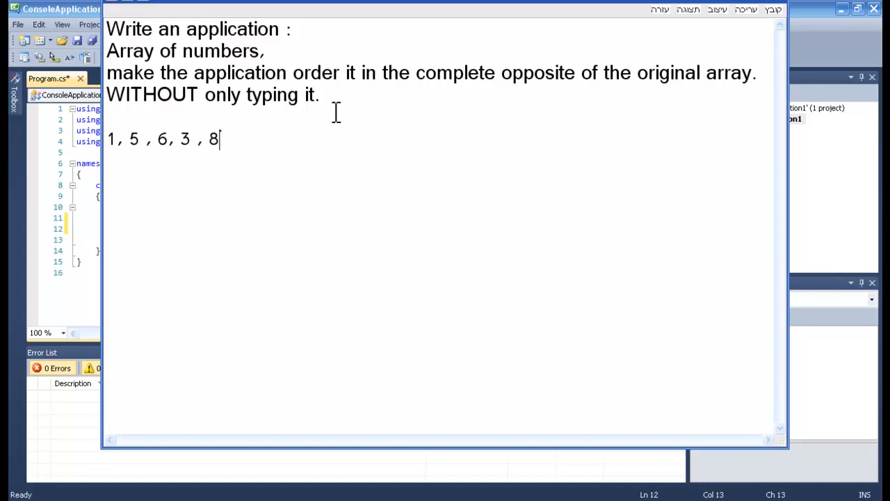
Write the reversed order 8, 3, 6, 5, 1. on a new line below the example.
click(105, 183)
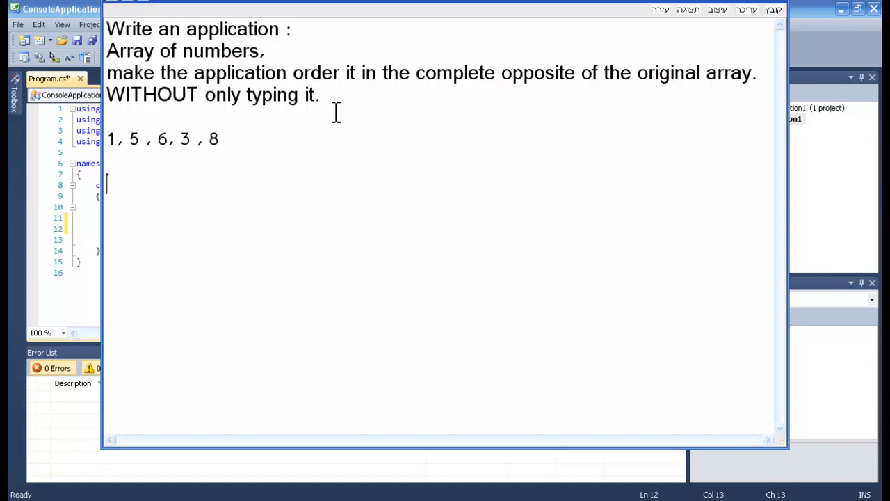
text(8 , 3,)
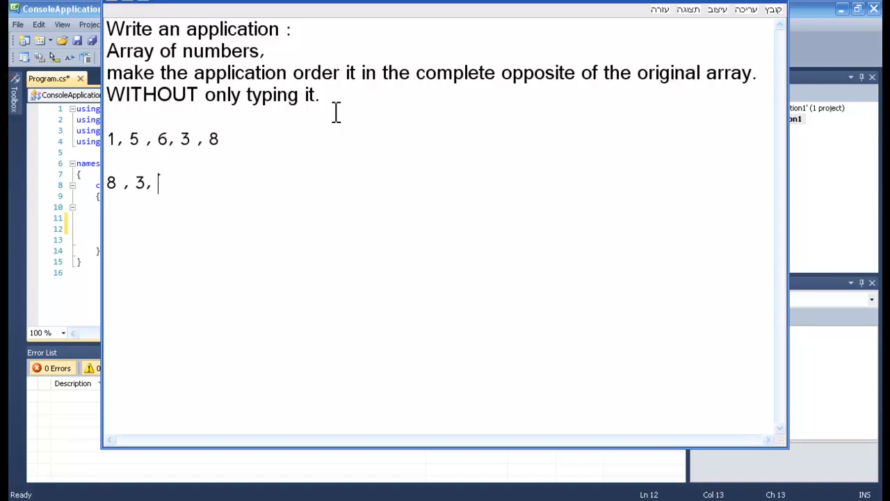
text(6, 4)
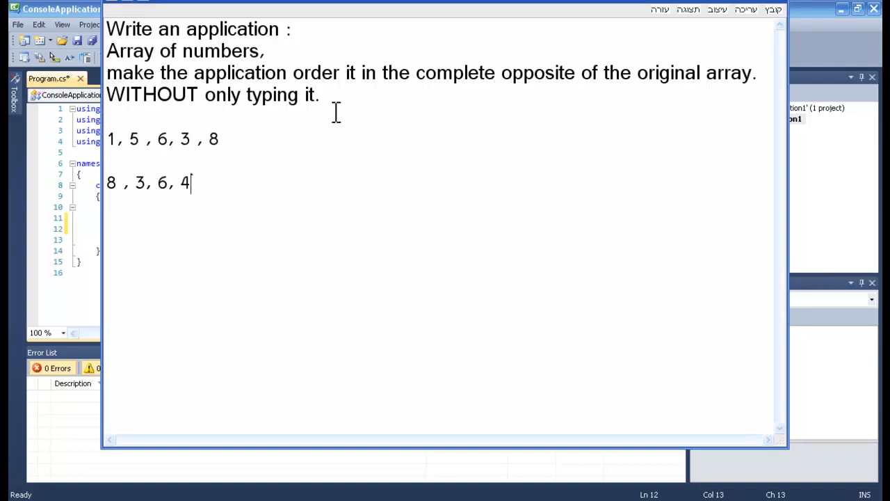
text(5,)
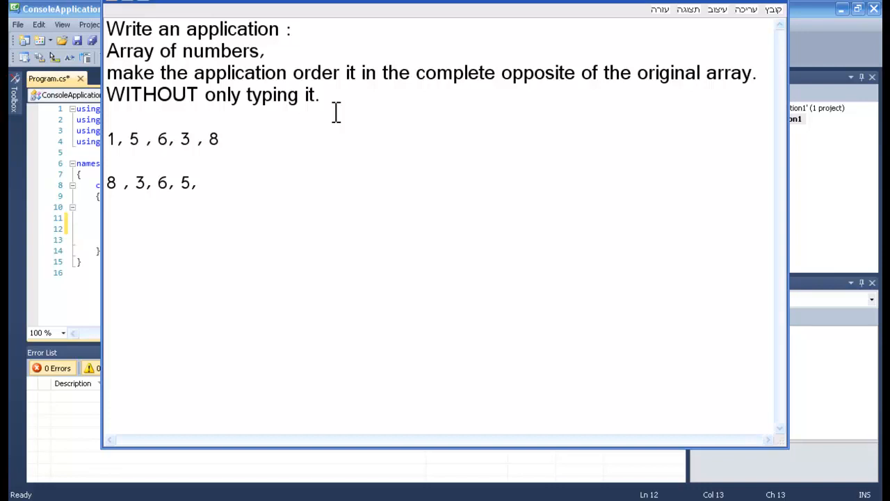
text(1.)
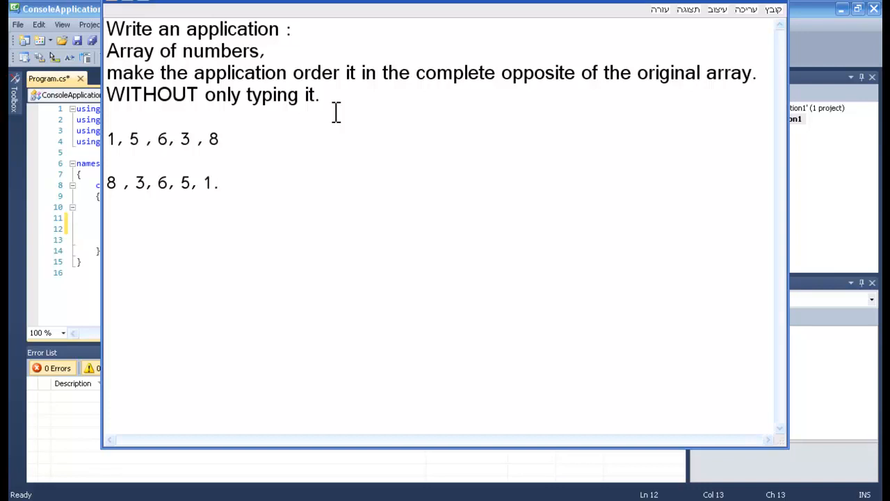
drag(170, 139, 219, 139)
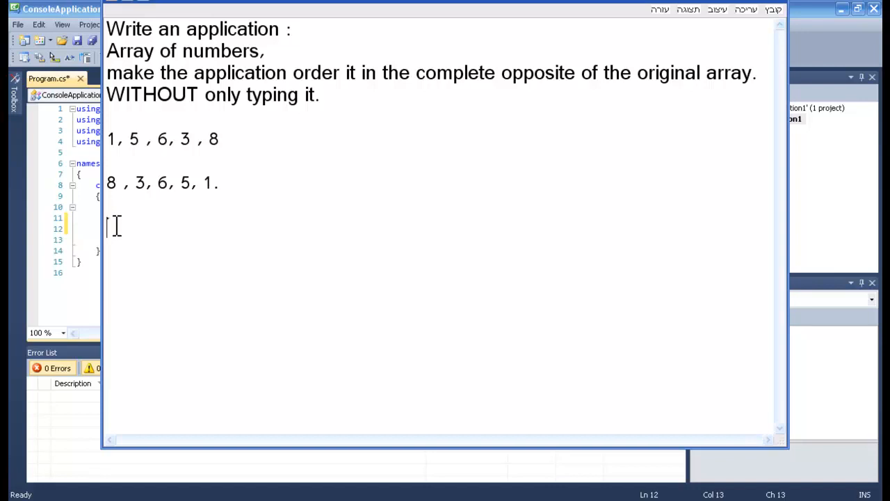
mouse_move(76, 25)
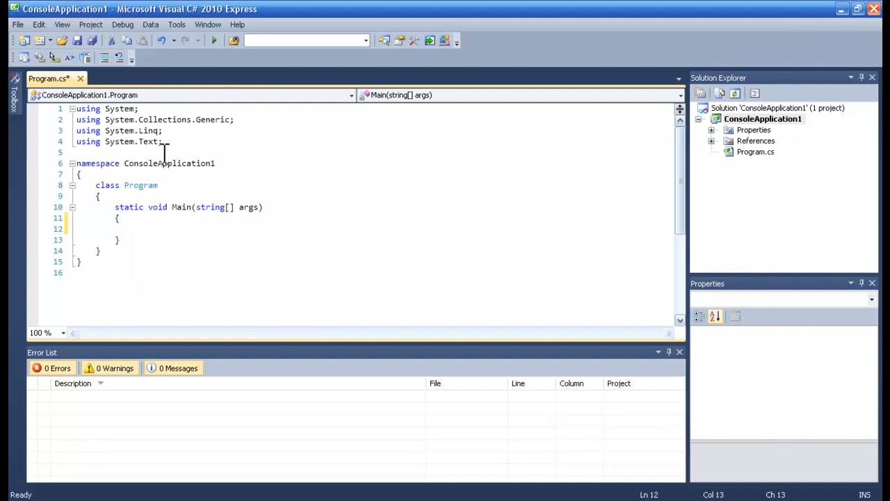
Declare int[] arr = new int[5] { 1, 5, 3, 7, 8 }; inside Main.
text(int[])
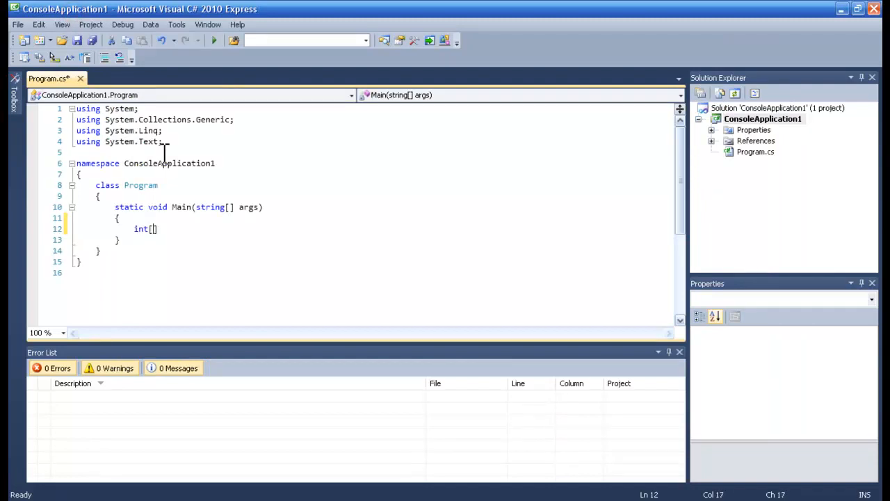
text(arr)
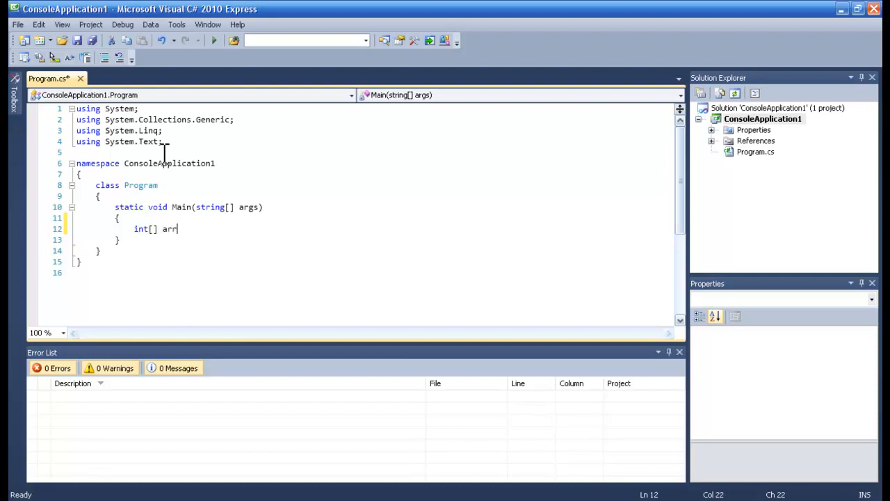
text(= new int)
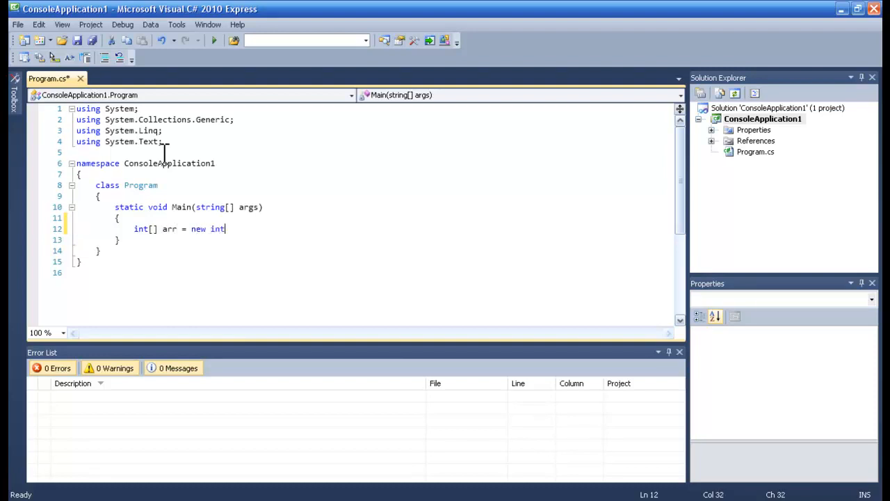
text([5])
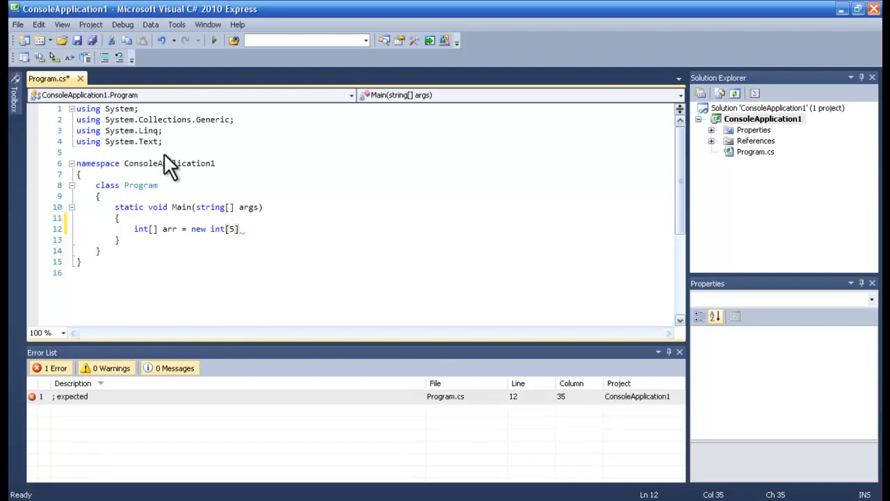
text({})
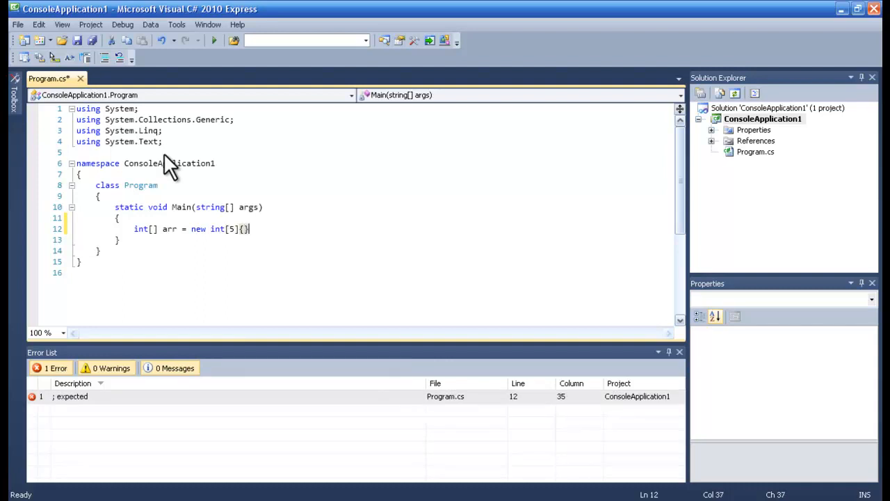
text(1,)
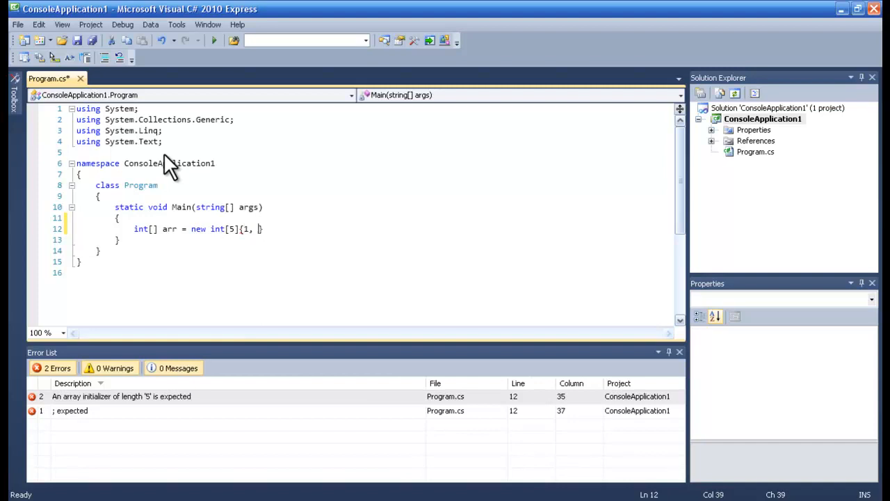
text(5,)
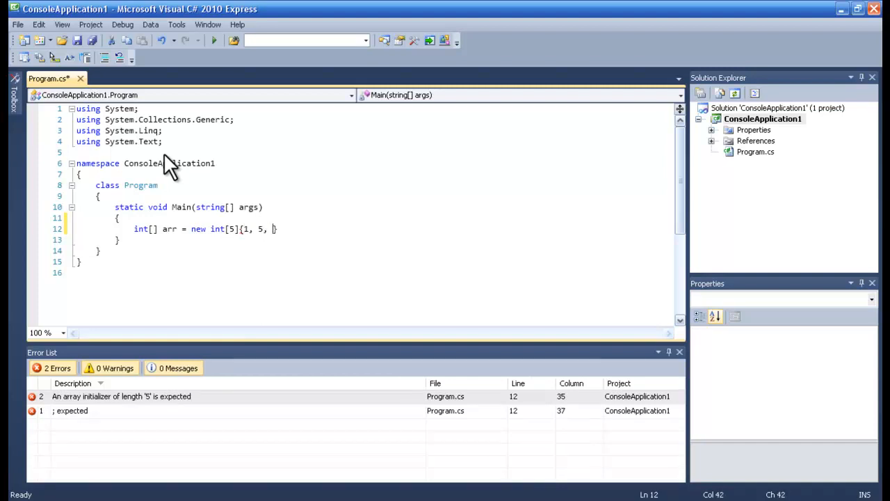
text(3, 7,)
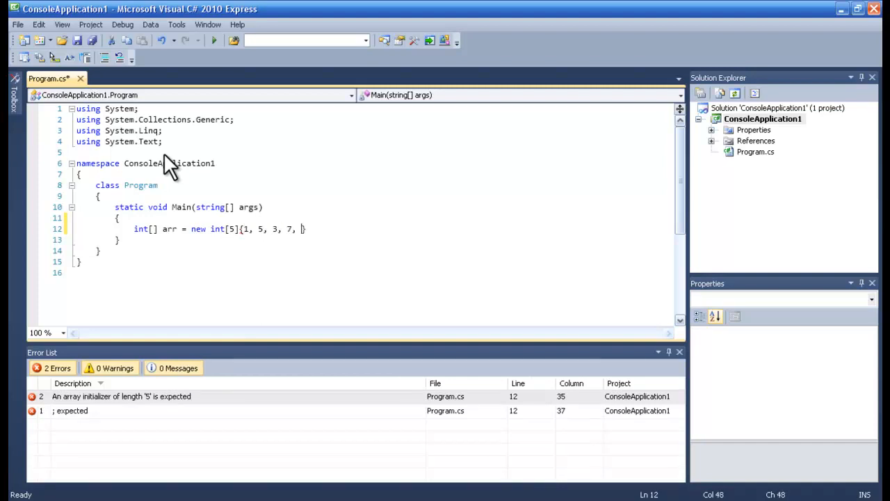
text(8)
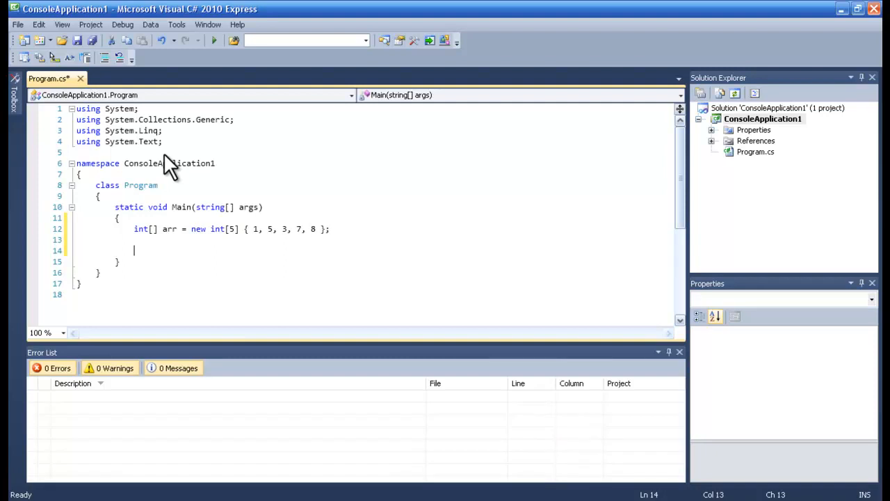
Write an empty for loop counting i down from arr.Length to 0 below the declaration.
text(for (int i = 0; i < length; i++))
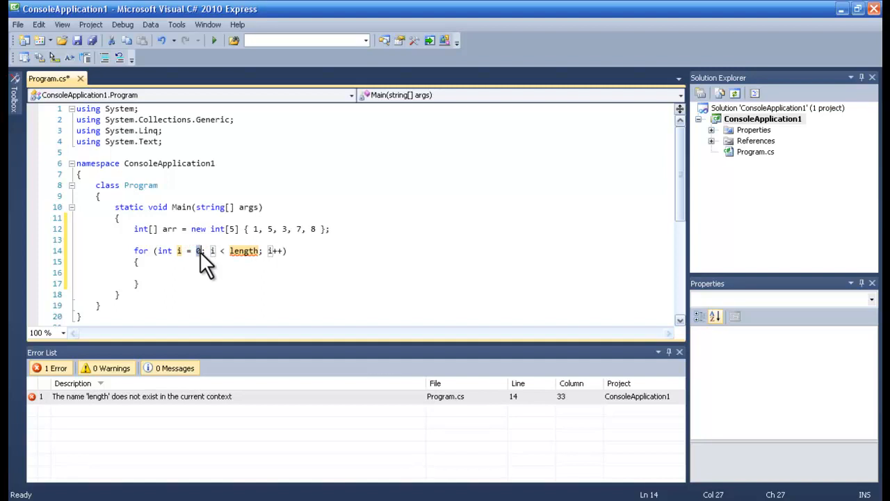
text(arr.Length)
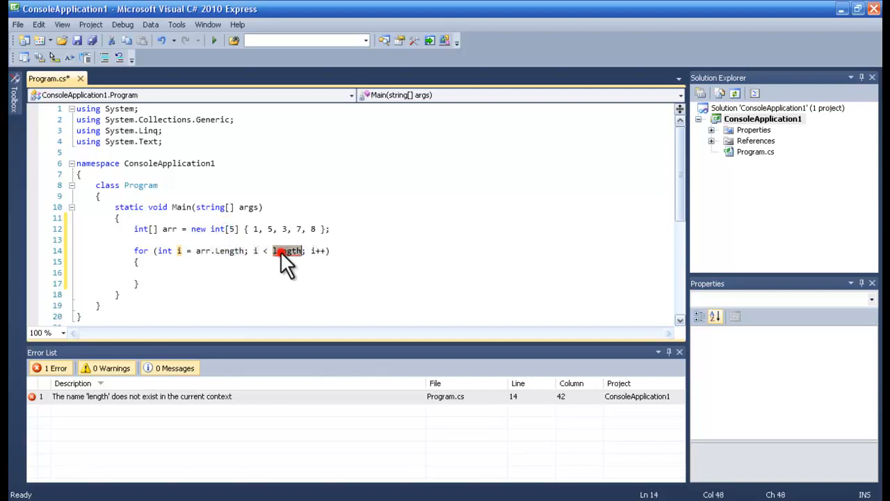
text(0)
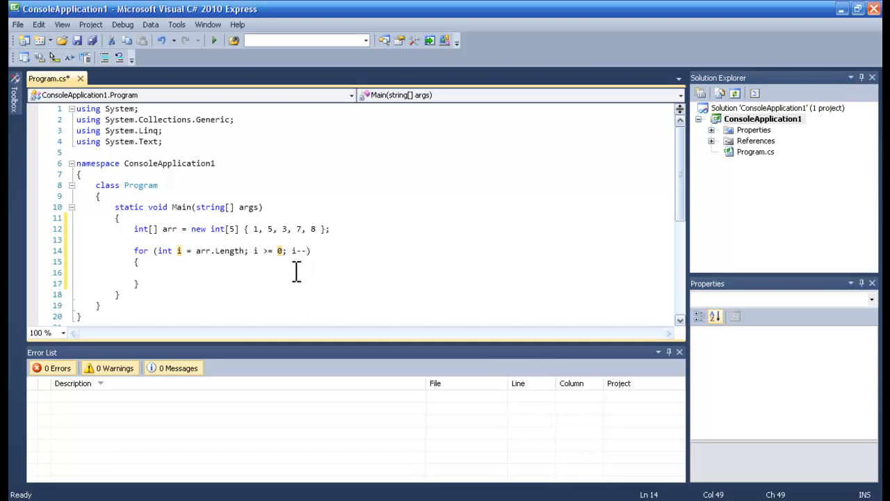
mouse_move(306, 250)
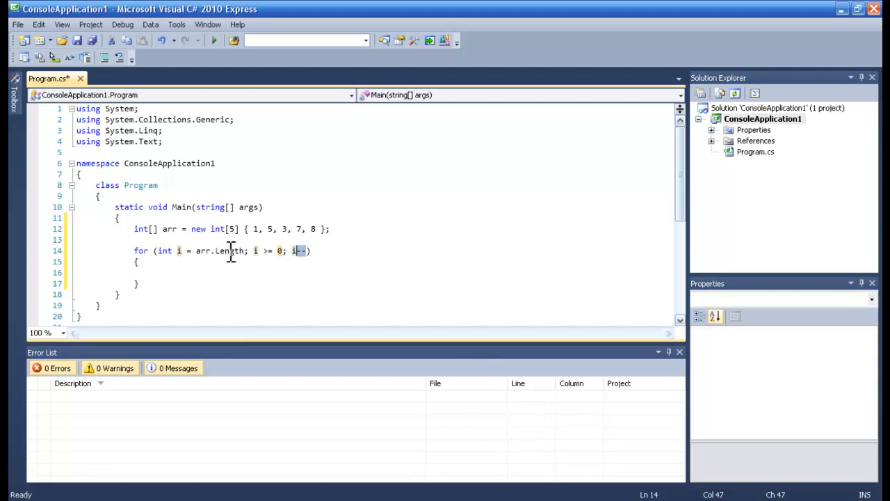
mouse_move(197, 250)
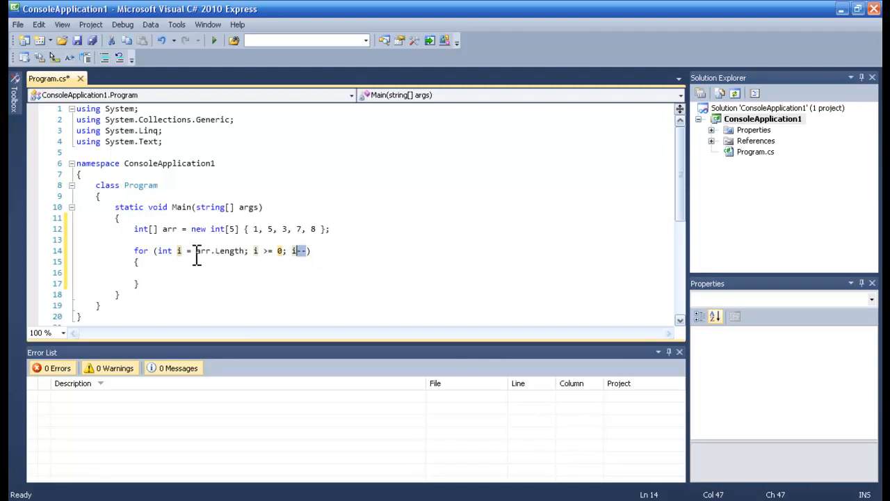
click(184, 271)
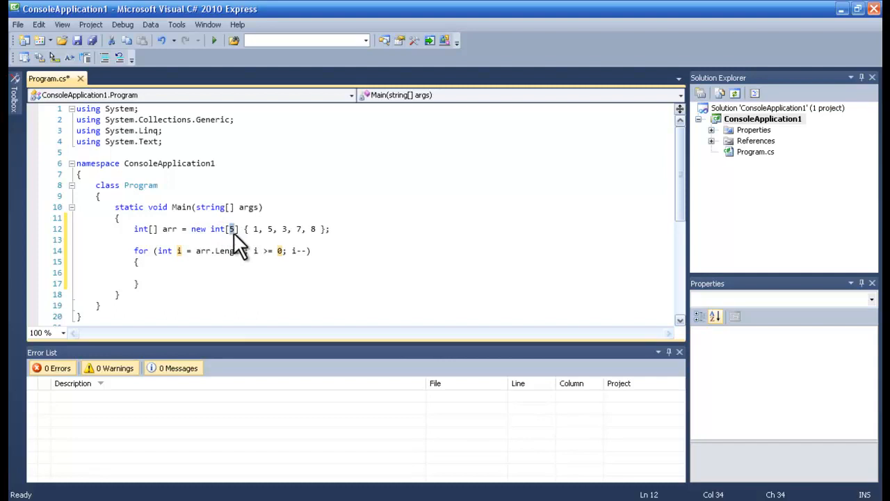
mouse_move(201, 244)
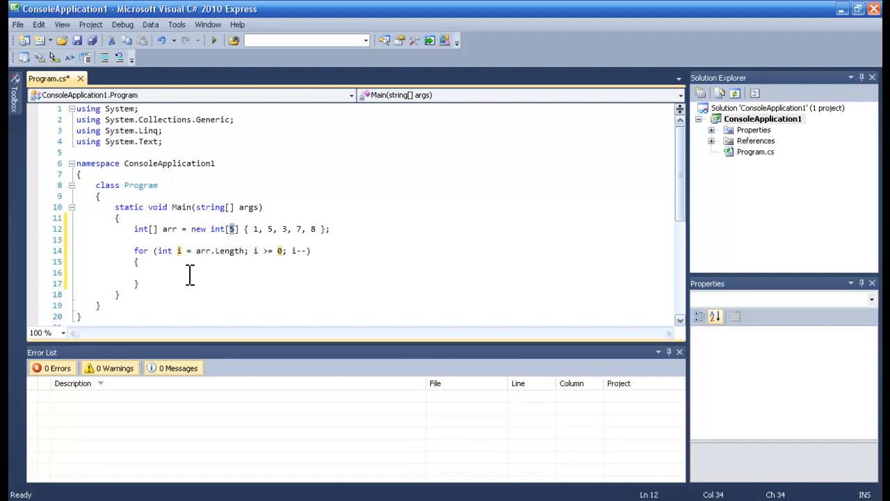
text(//)
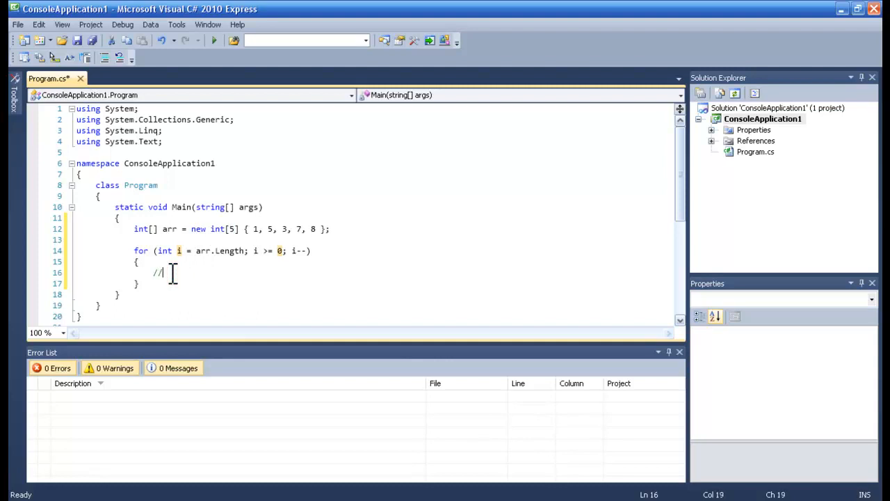
text(0)
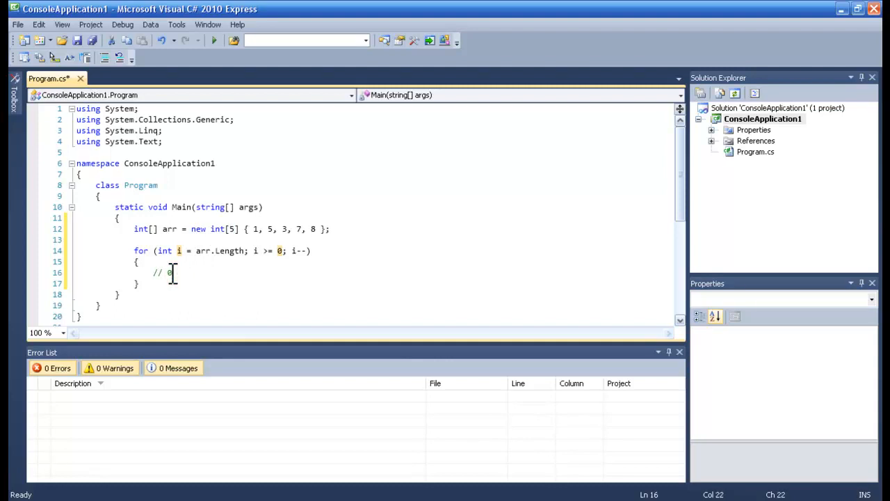
text(, 1,)
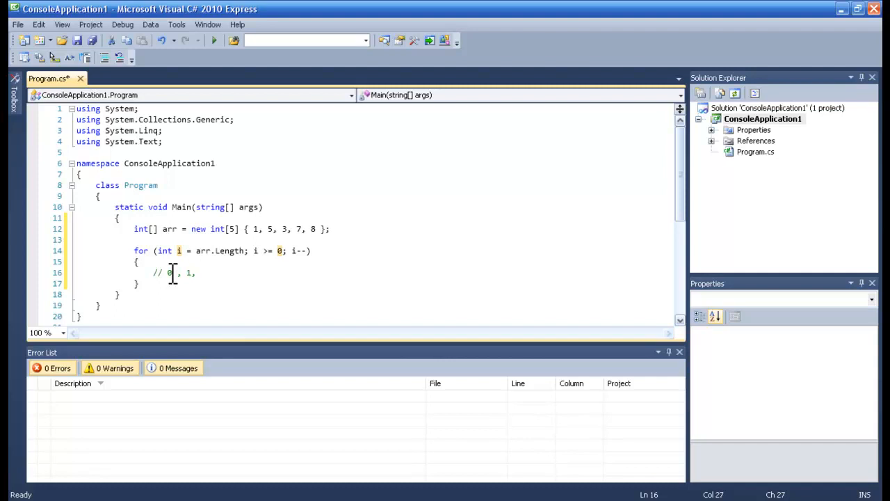
text(2,)
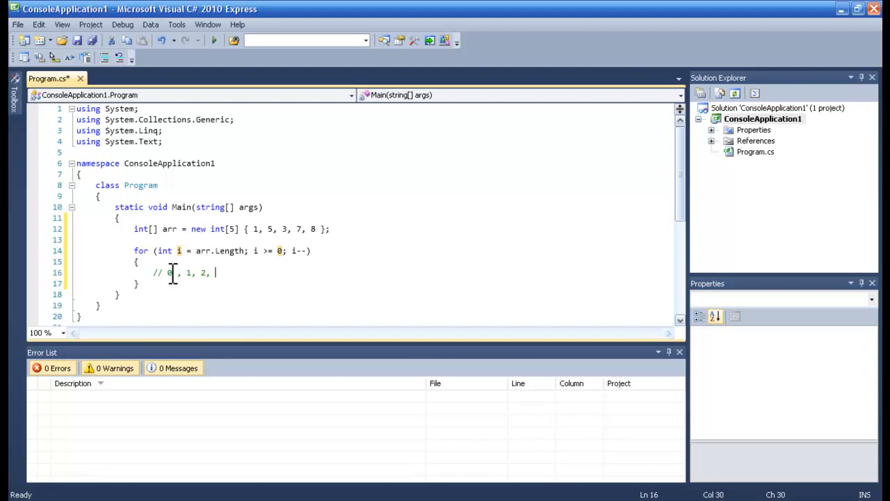
text(4,)
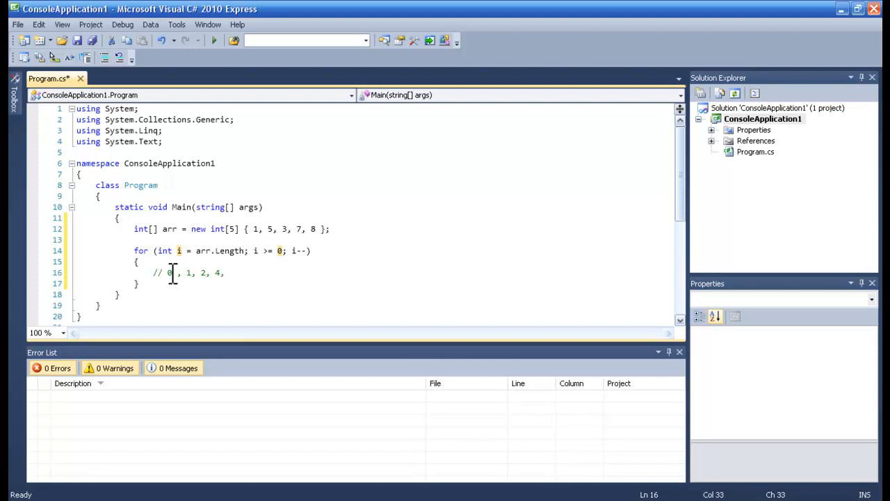
key(BackSpace)
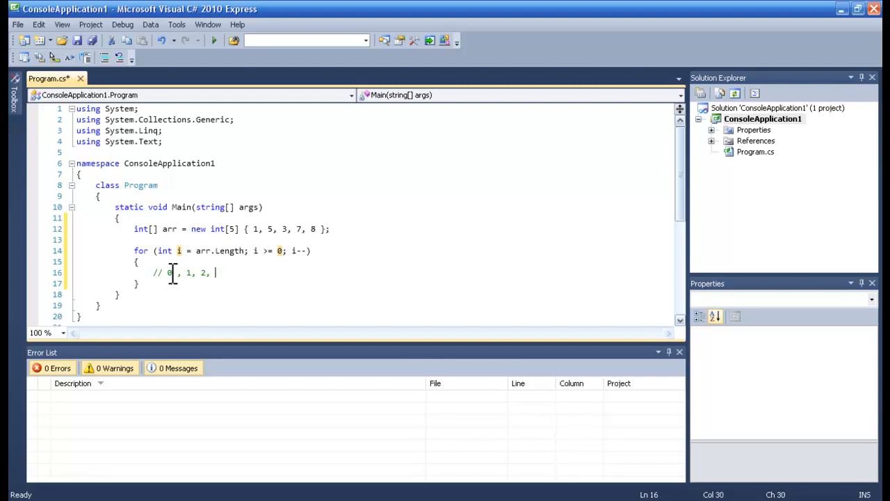
text(3, 4/)
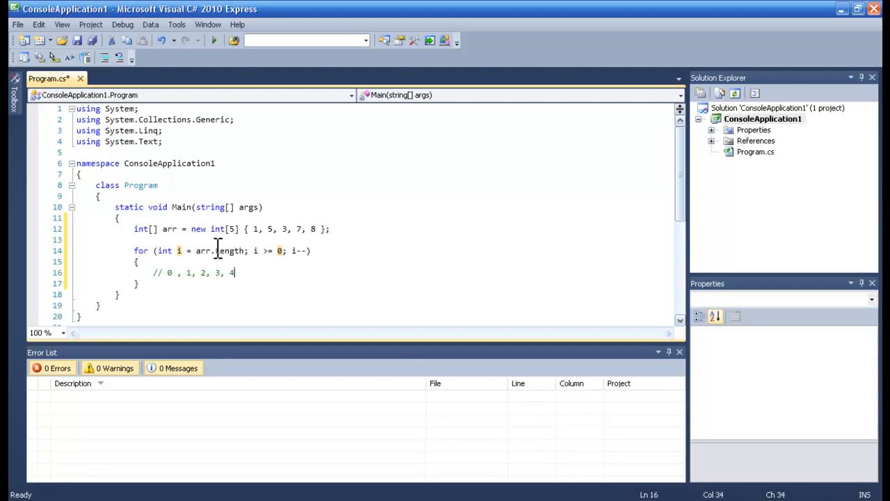
double_click(218, 250)
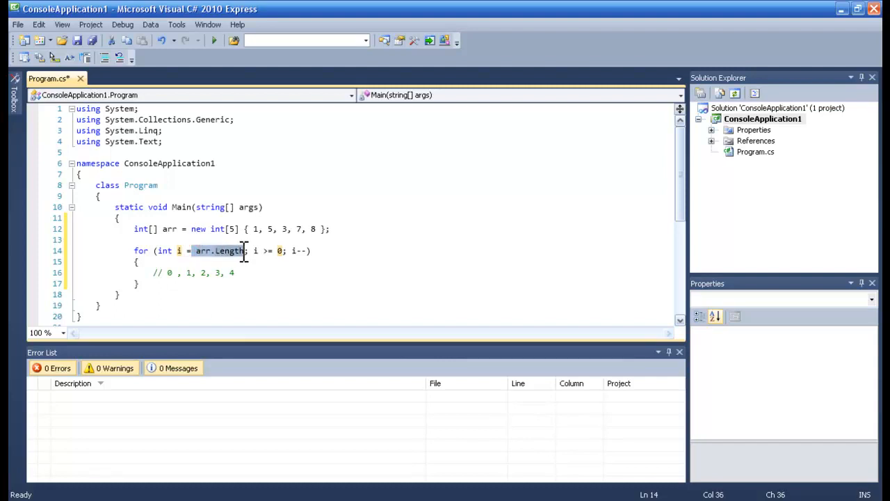
click(198, 250)
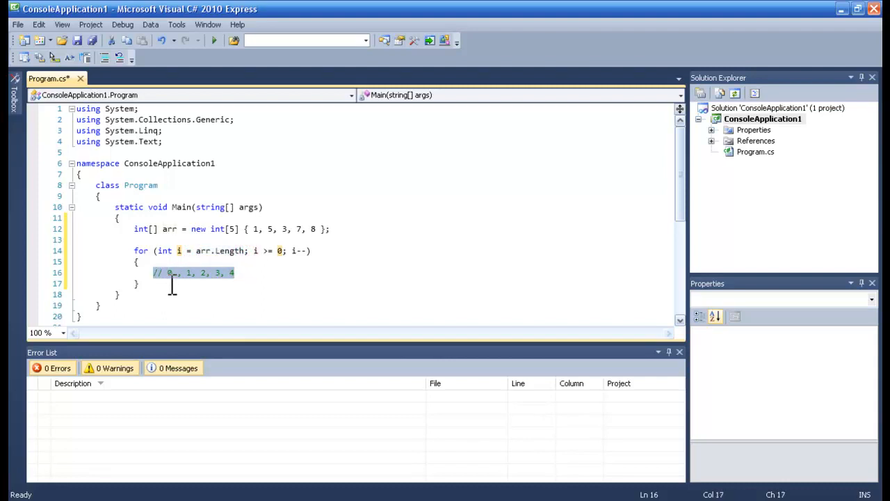
key(Delete)
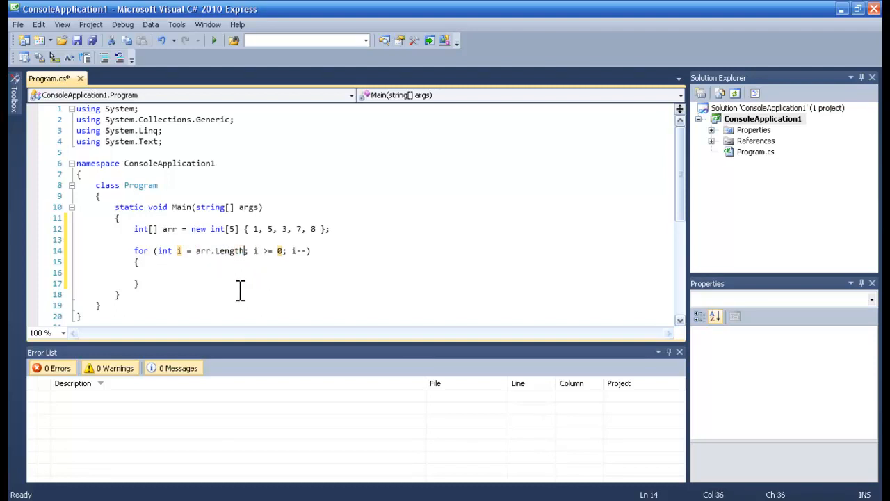
text(-1)
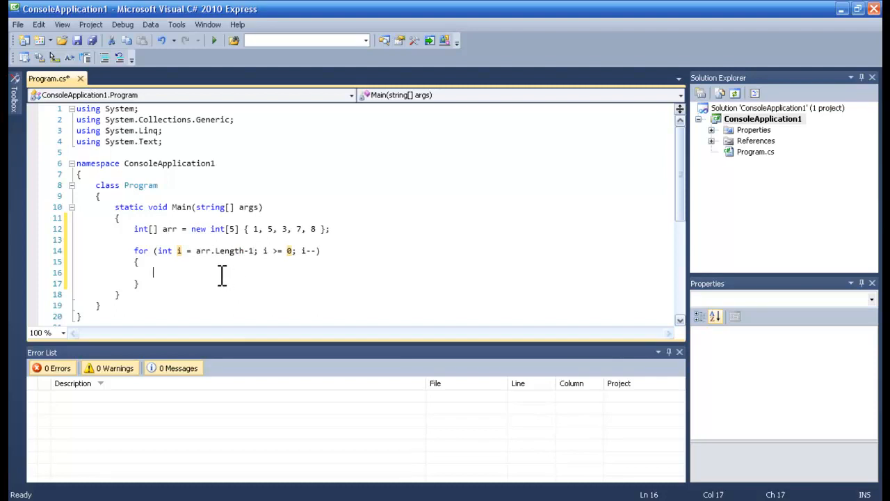
mouse_move(253, 250)
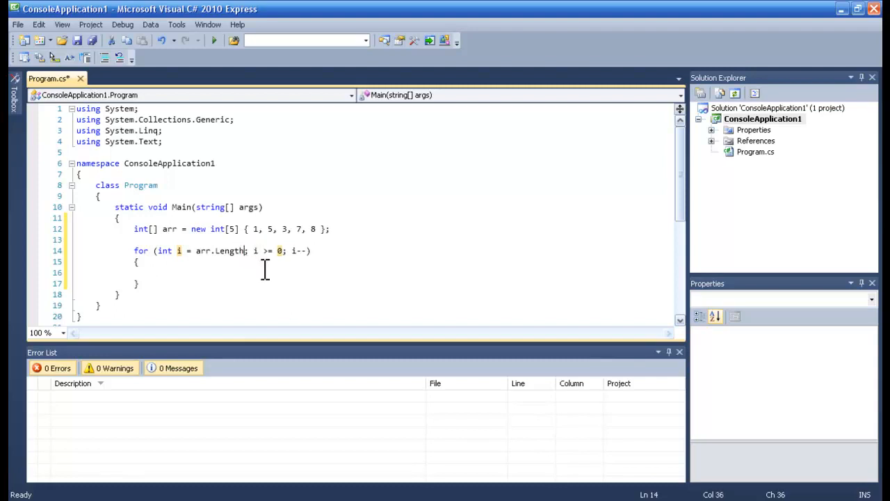
click(153, 271)
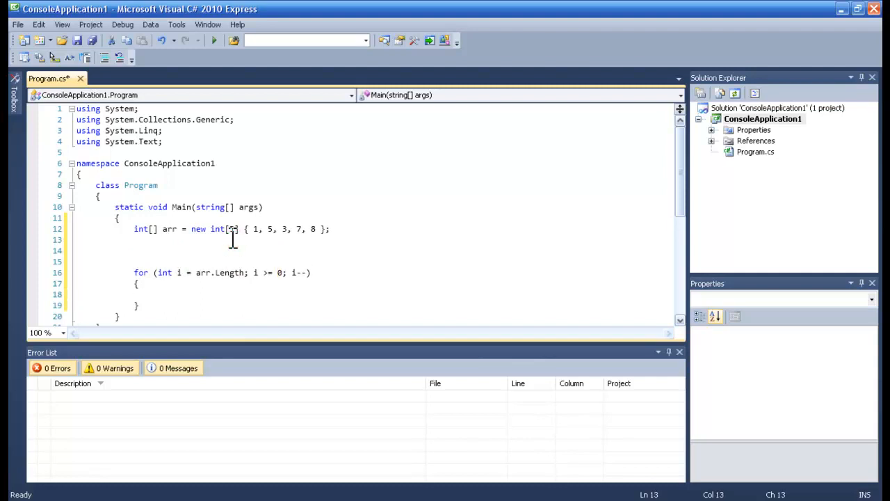
Declare int[] newArr = new int[5]; on the line above the reversed loop.
text(int)
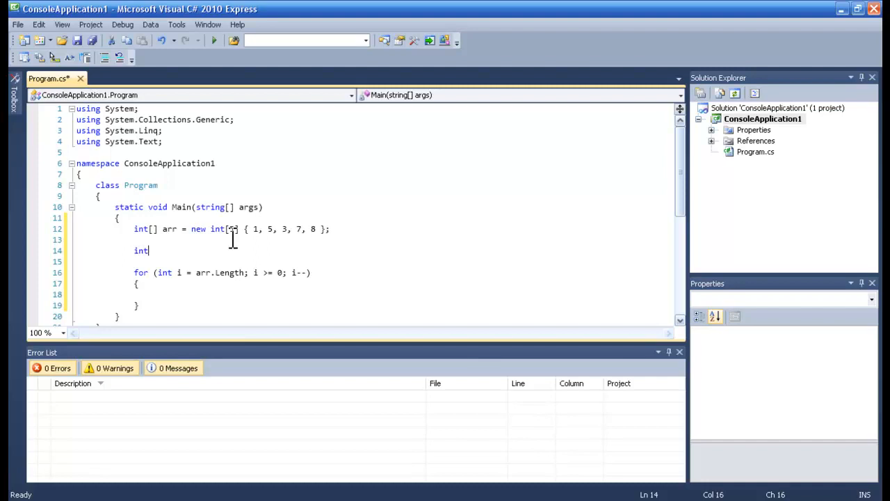
text([])
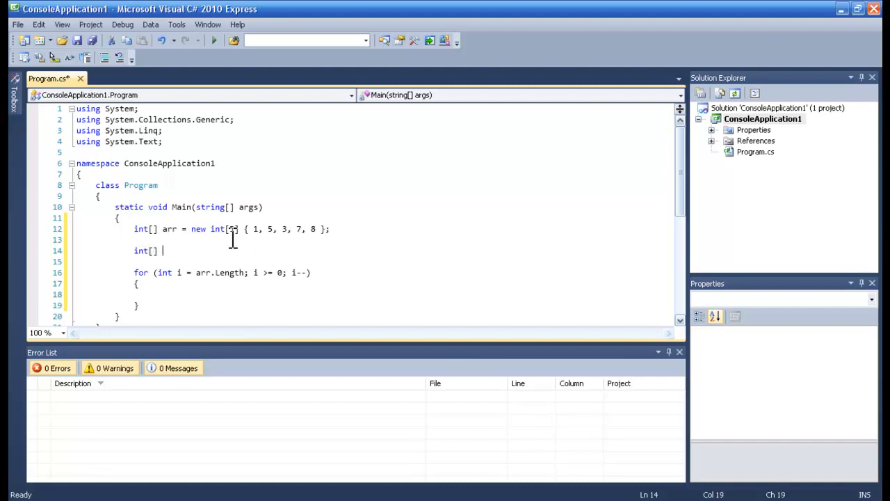
text(newArr =)
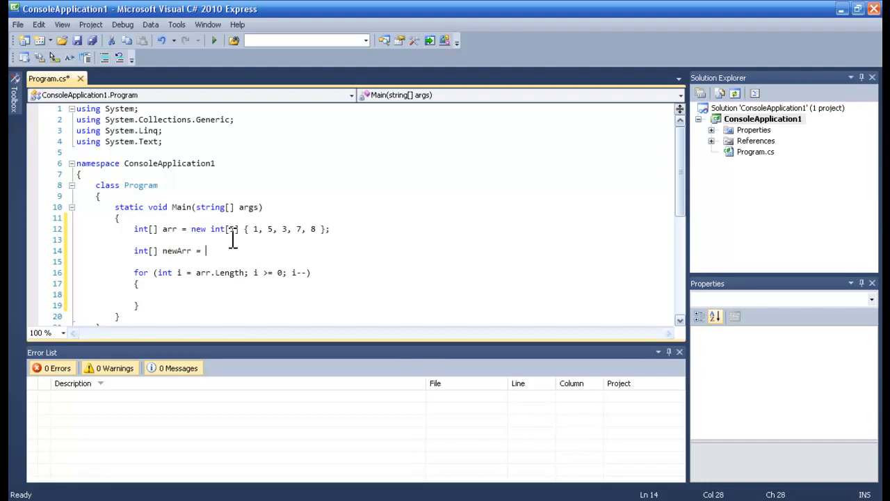
text(new int)
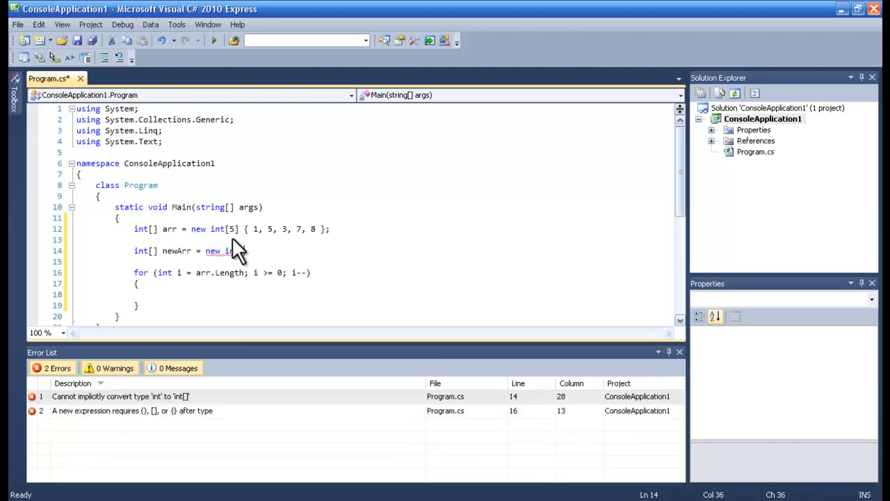
text(5];)
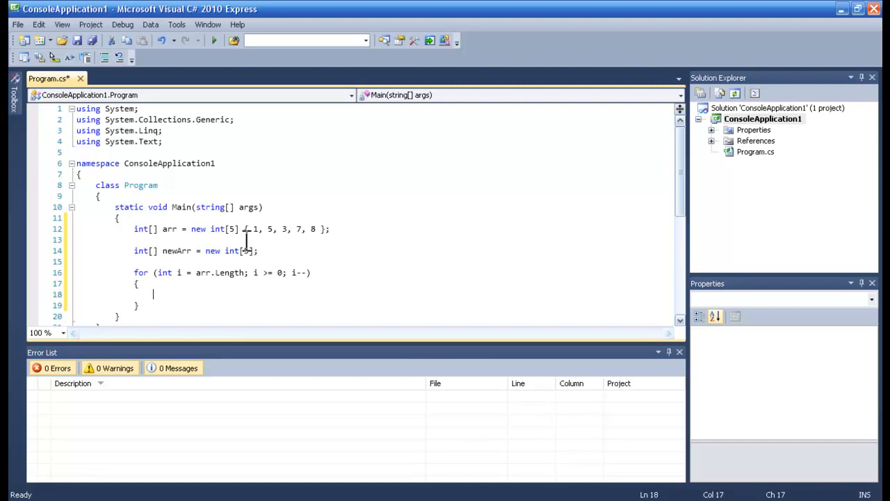
click(258, 228)
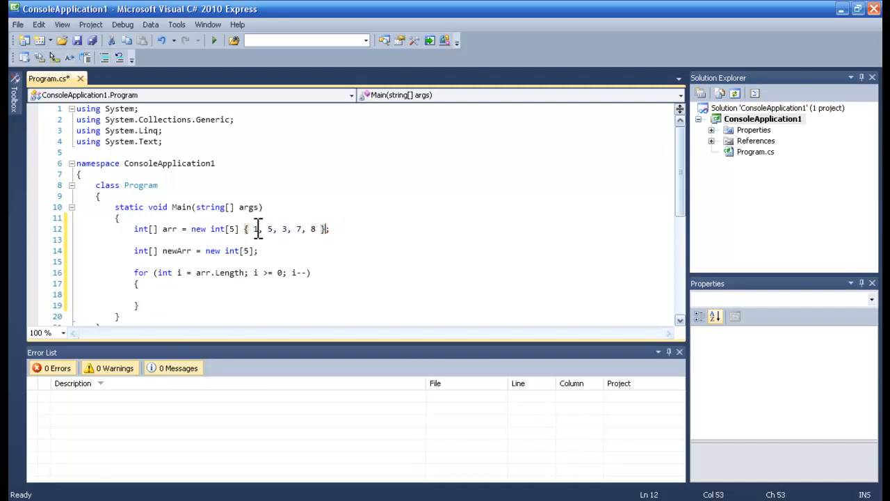
mouse_move(314, 228)
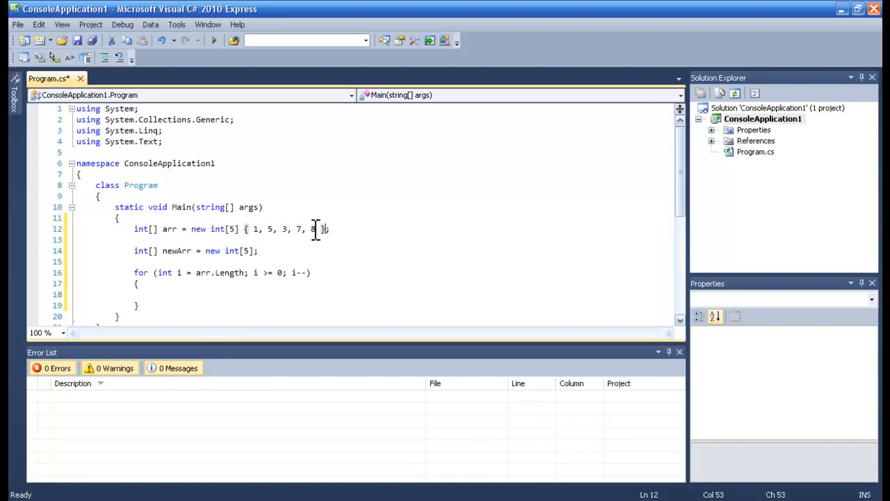
Insert a for-loop snippet inside the reversed loop body as the inner loop.
click(187, 292)
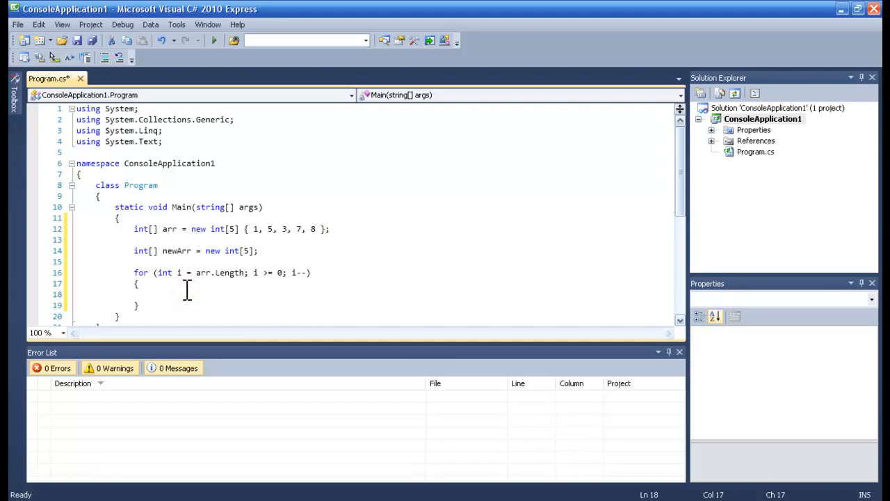
text(for (int i = 0; i < length; i++))
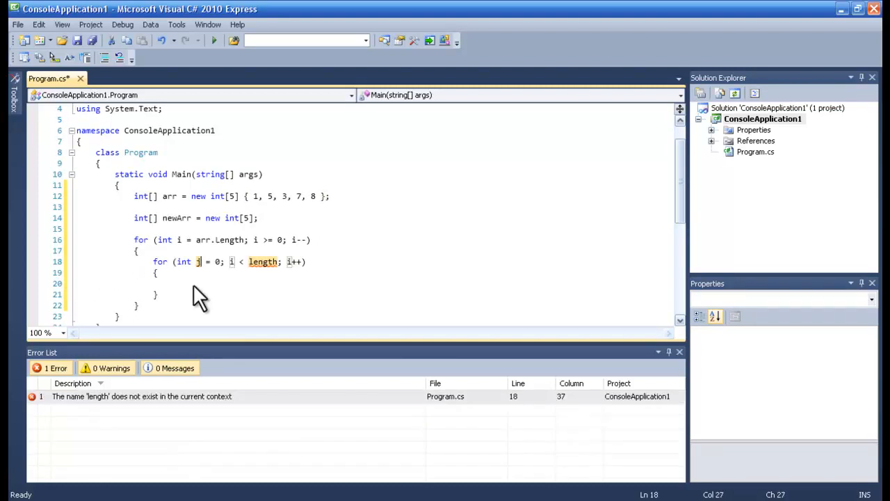
Rename the inner loop counter to j and bound it by arr.Length.
double_click(263, 262)
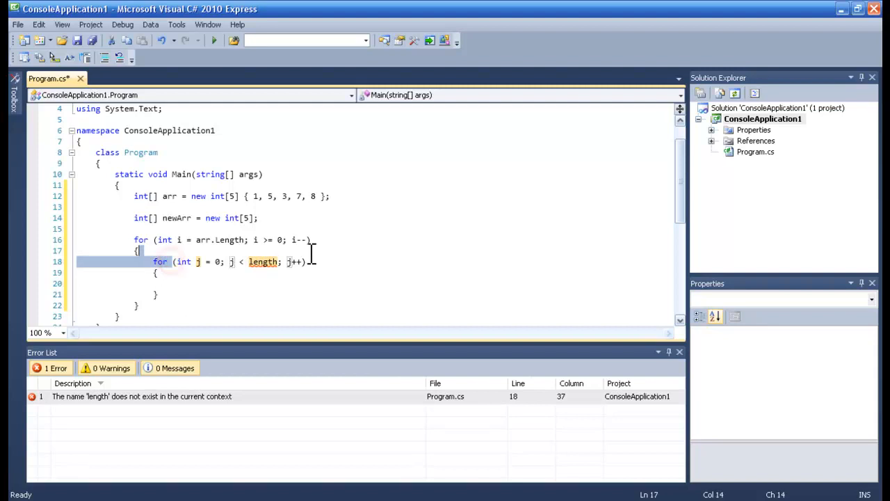
click(264, 261)
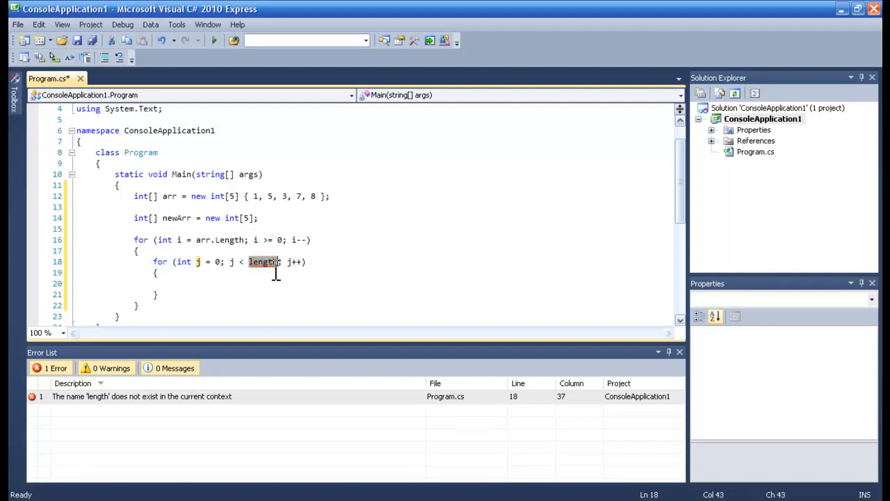
text(arr)
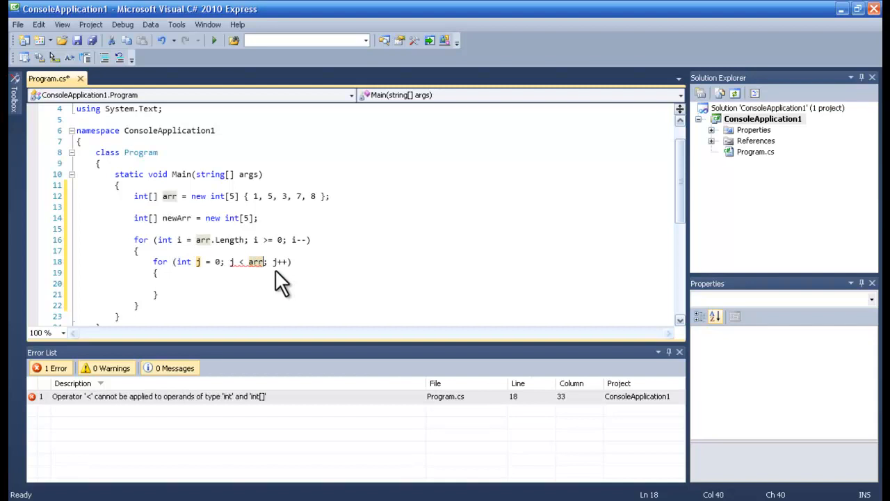
text(.Length)
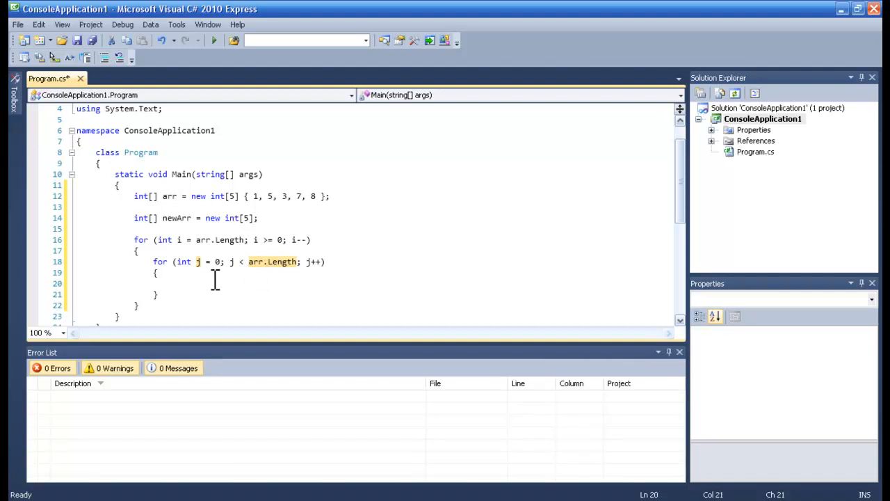
Assign newArr[j] = arr[i]; inside the inner loop.
text(a)
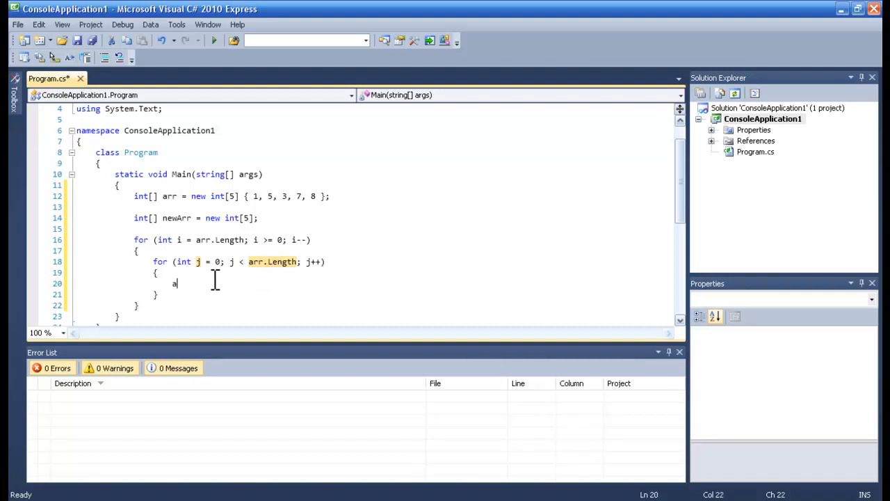
text(ew)
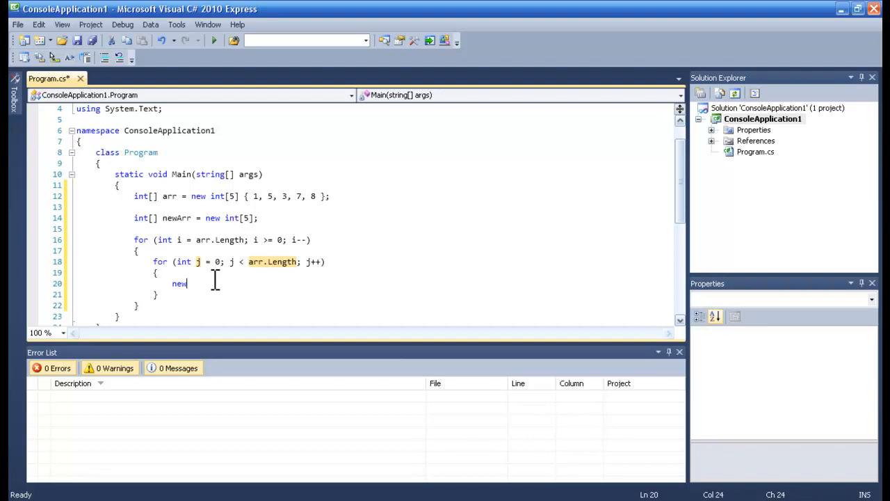
text(Arr)
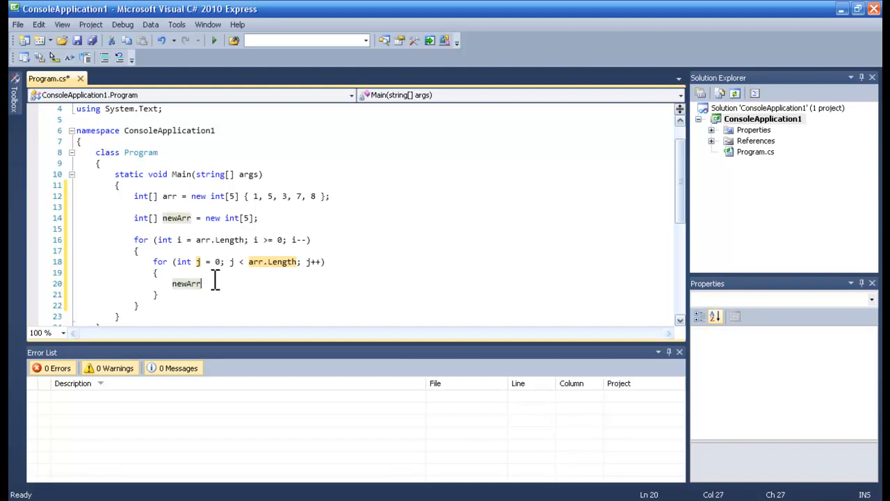
text([)
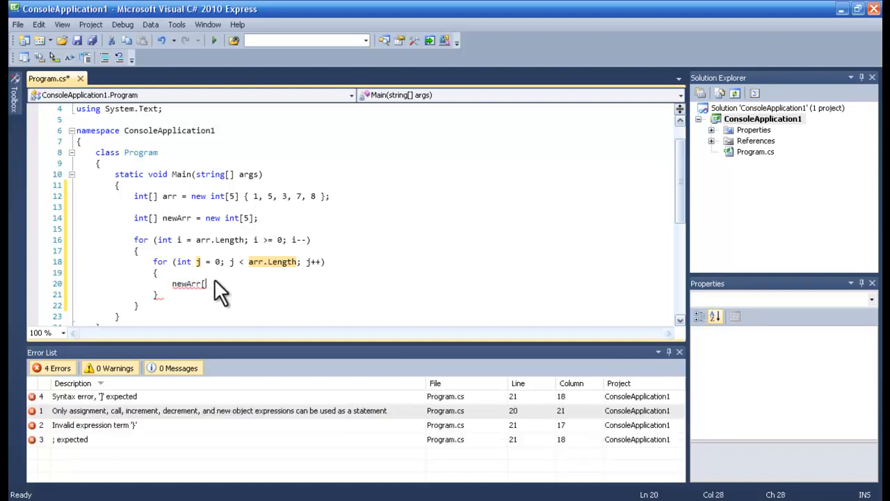
text(j)
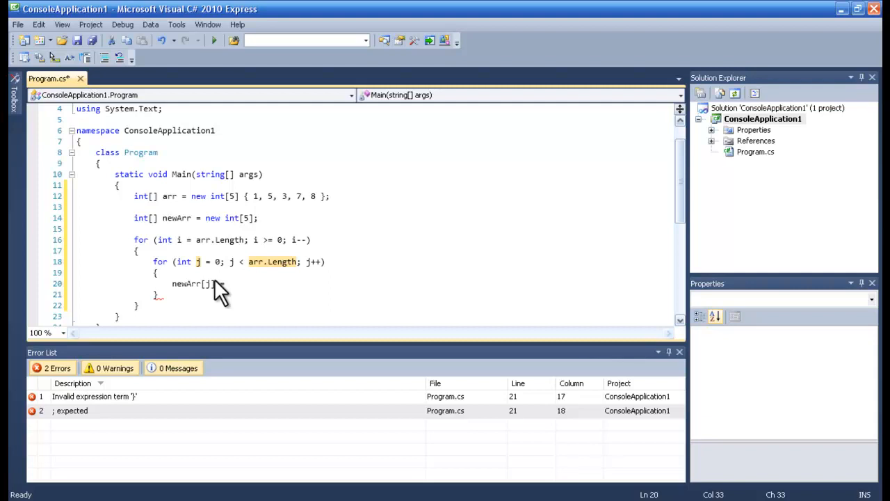
text(= arr[)
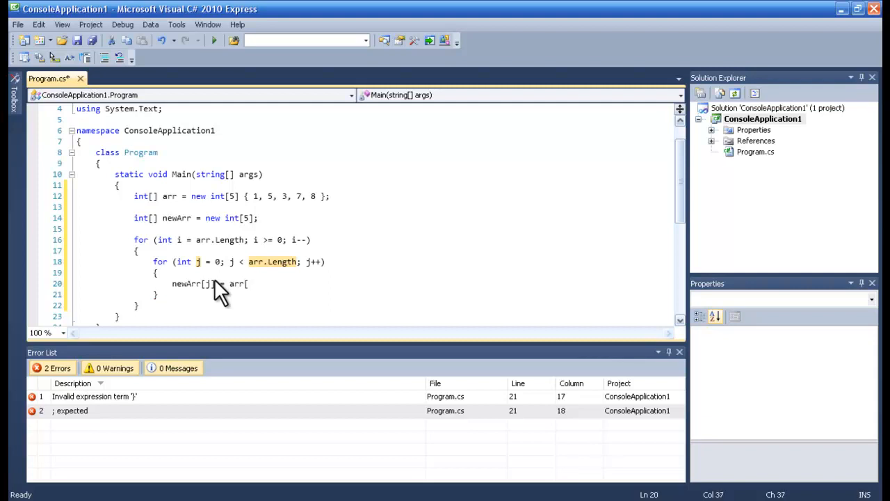
text(i])
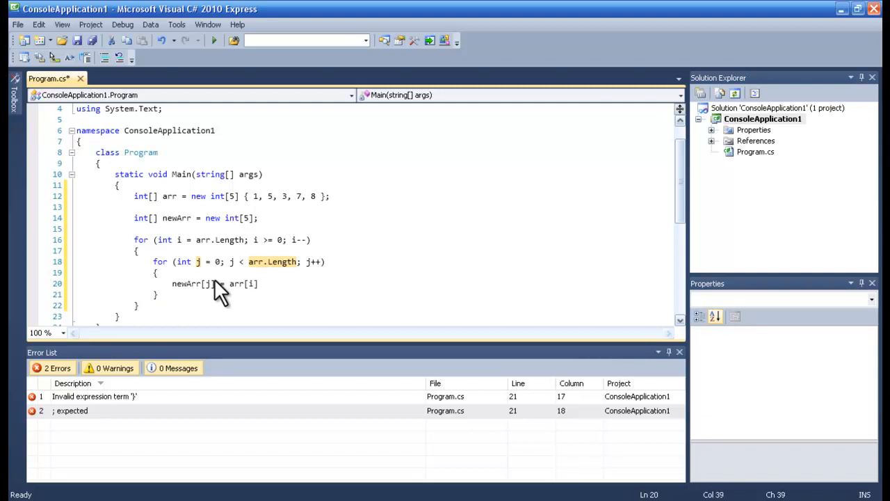
text(;)
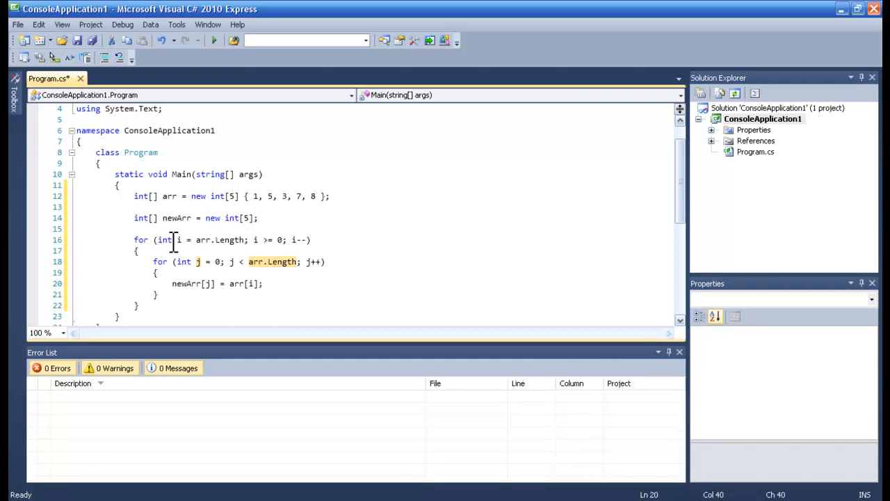
Review the outer loop start and the newArr assignment, ending on the blank line after the loops.
click(179, 239)
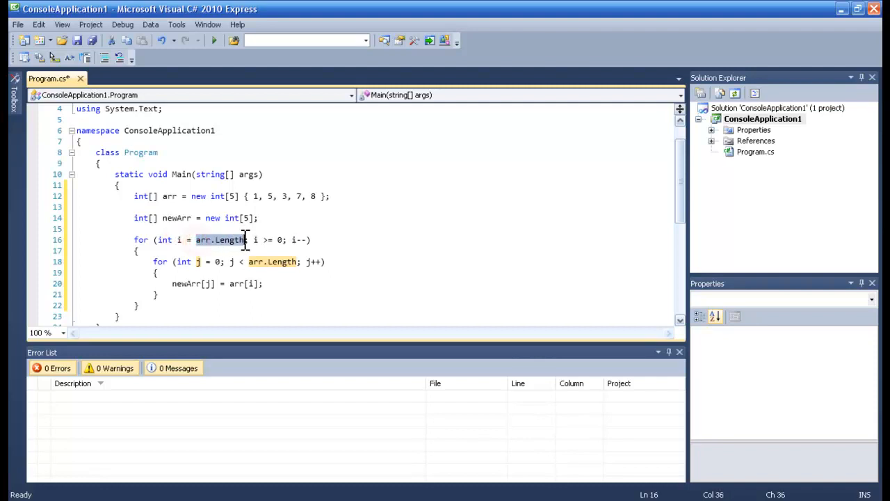
click(314, 196)
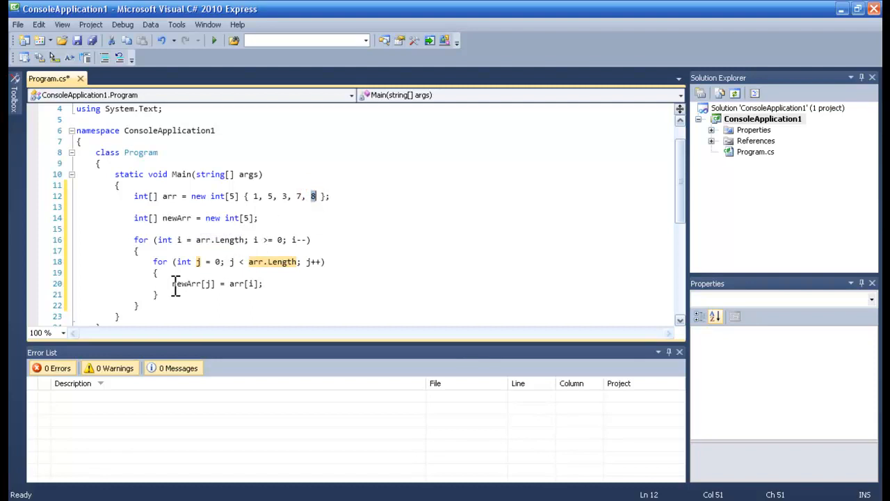
click(211, 261)
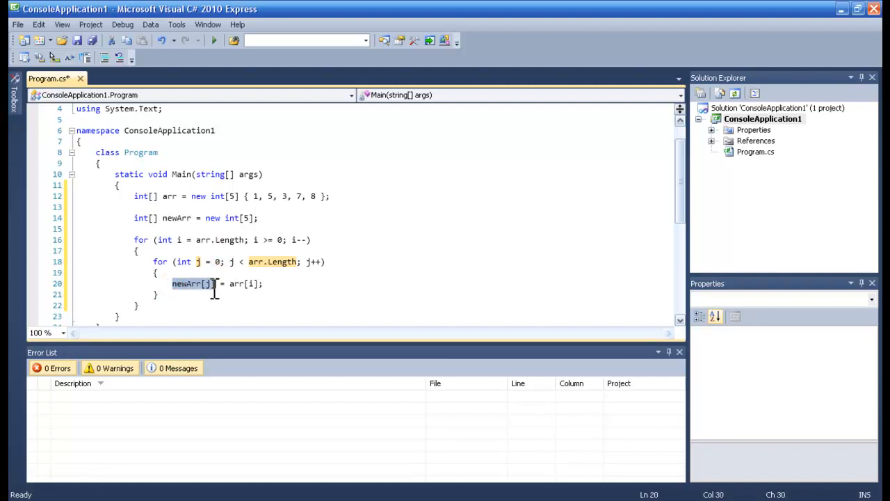
click(133, 316)
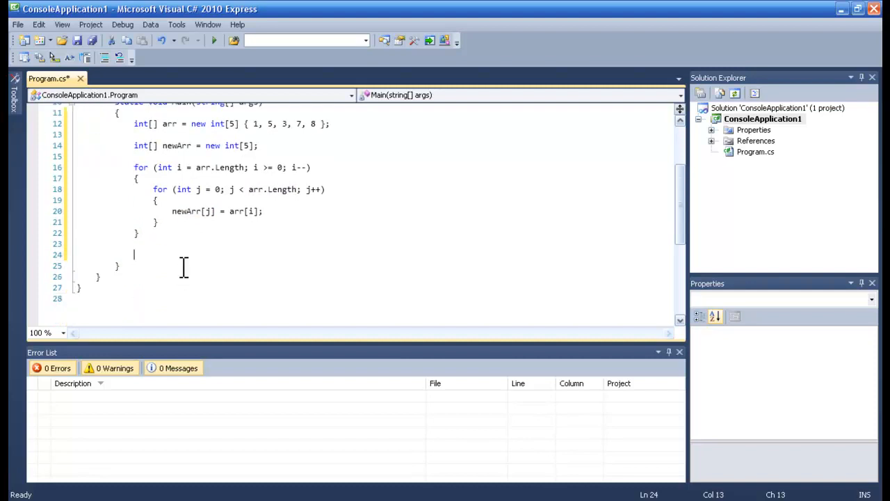
Add a for loop over arr.Length with a Console.Write call below the nested loops.
text(for (int i = 0; i < length; i++))
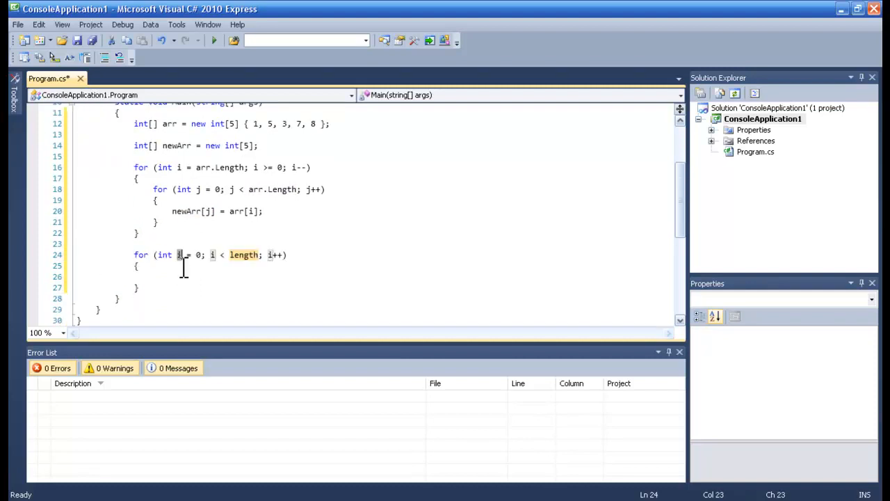
text(Console.WriteLine();)
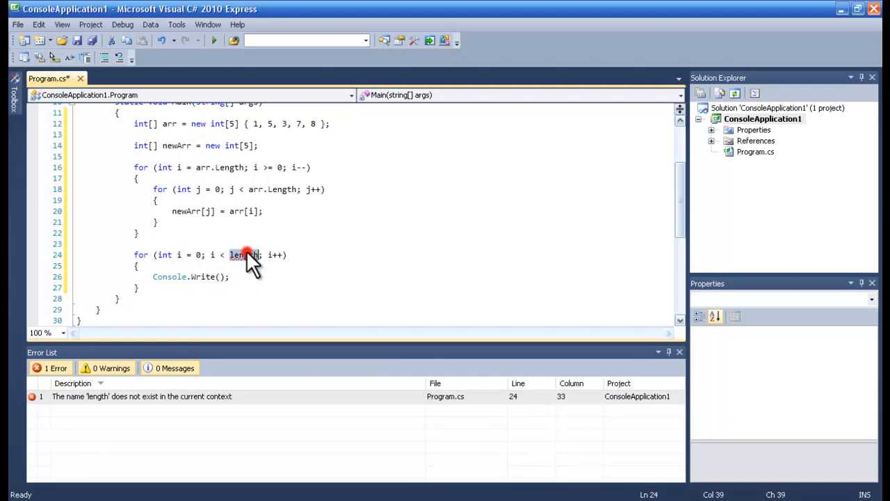
text(arr)
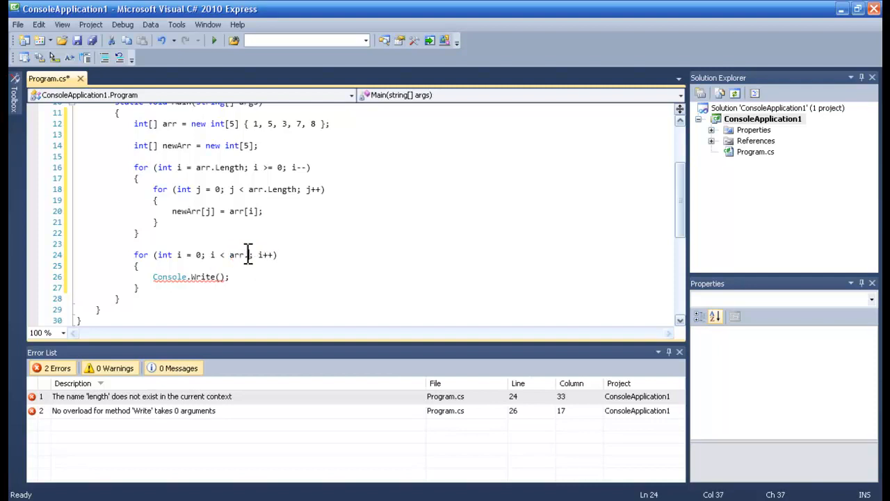
text(.length)
click(192, 277)
text(")
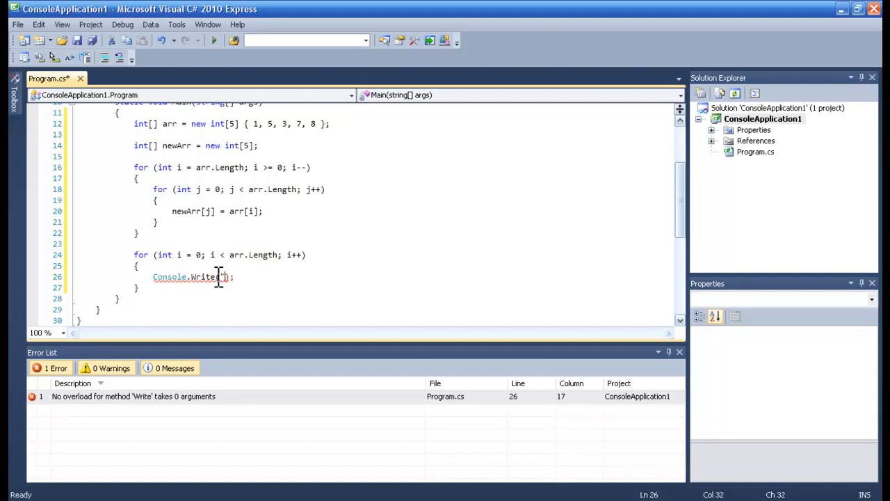
Make the call write "{0}," with newArr[i] for each element.
text({}")
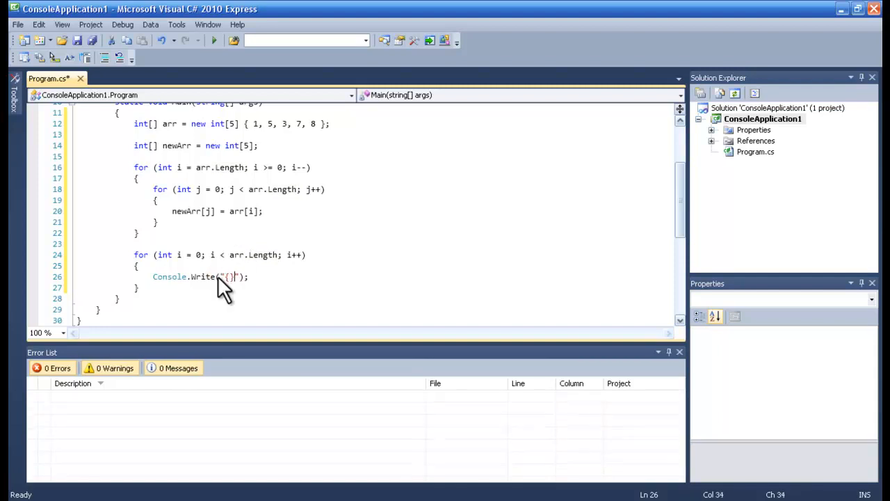
text(0},)
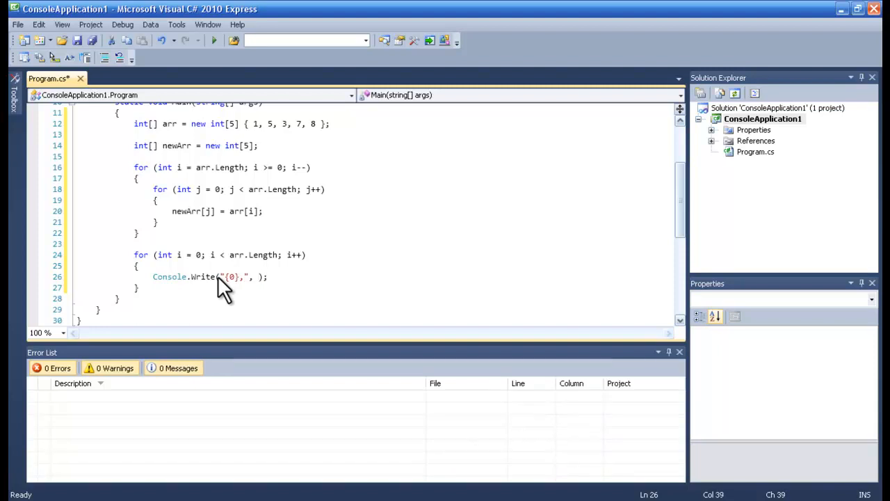
text(n)
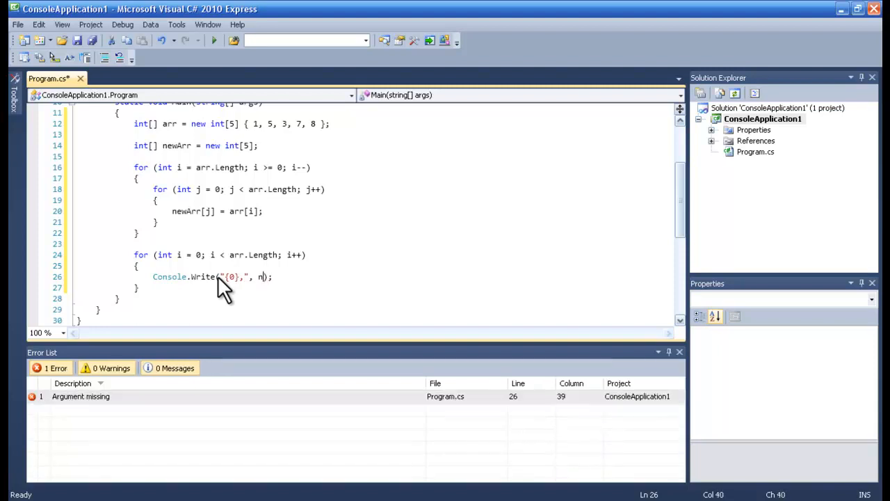
text(ewArr)
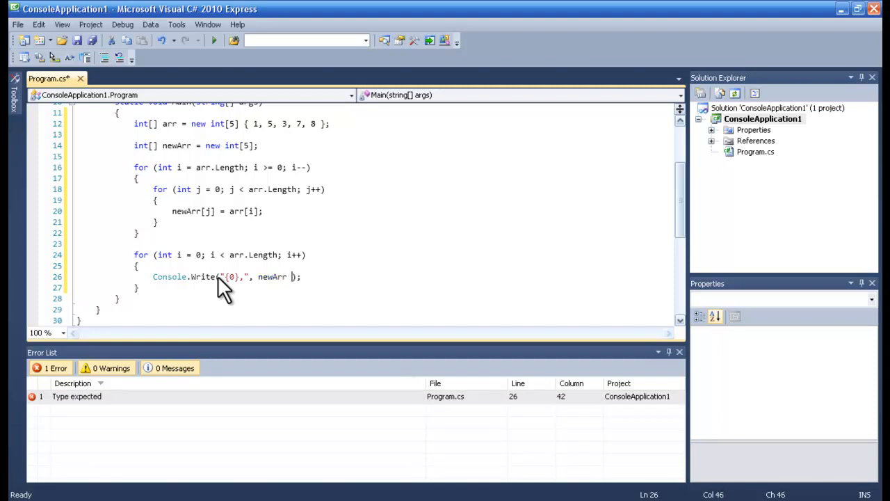
text([])
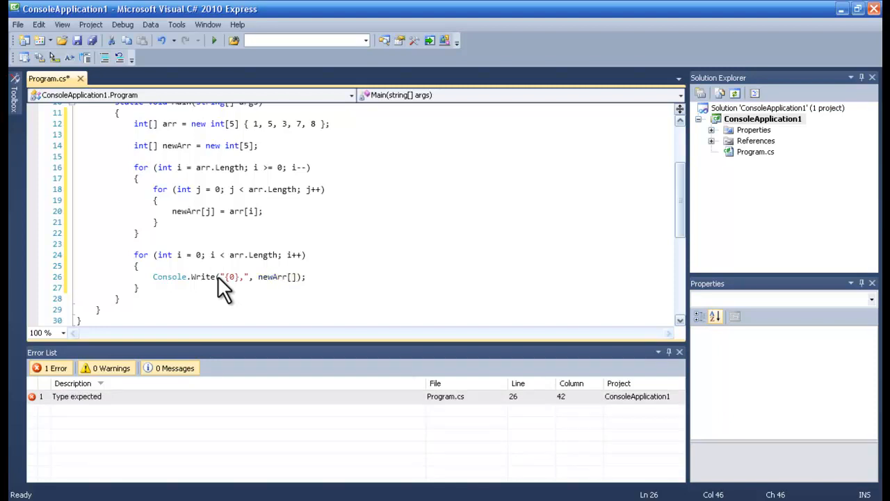
text(i)
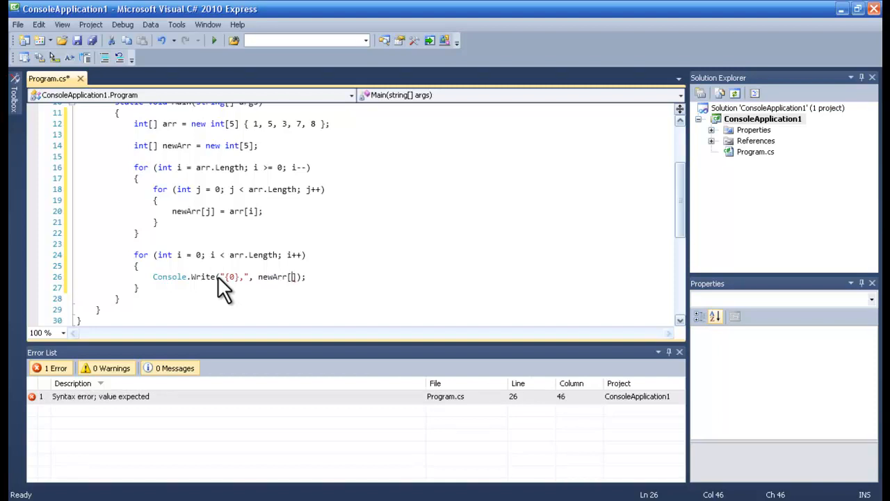
text(i)
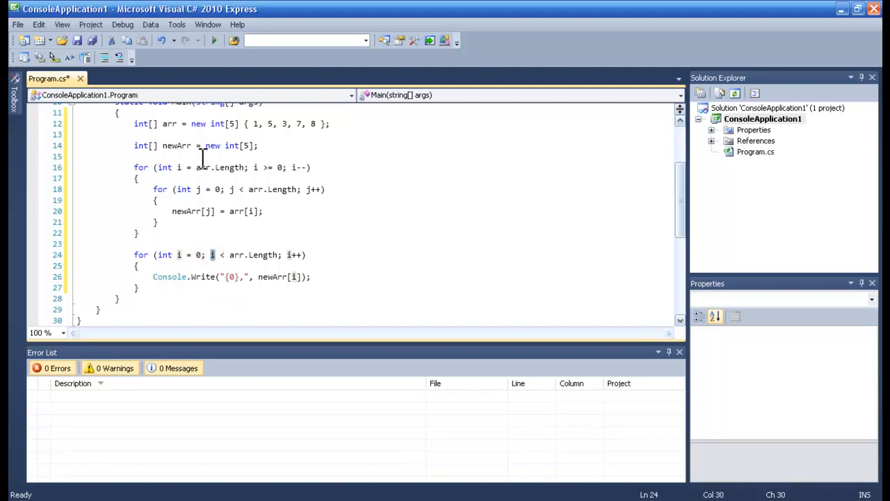
mouse_move(259, 254)
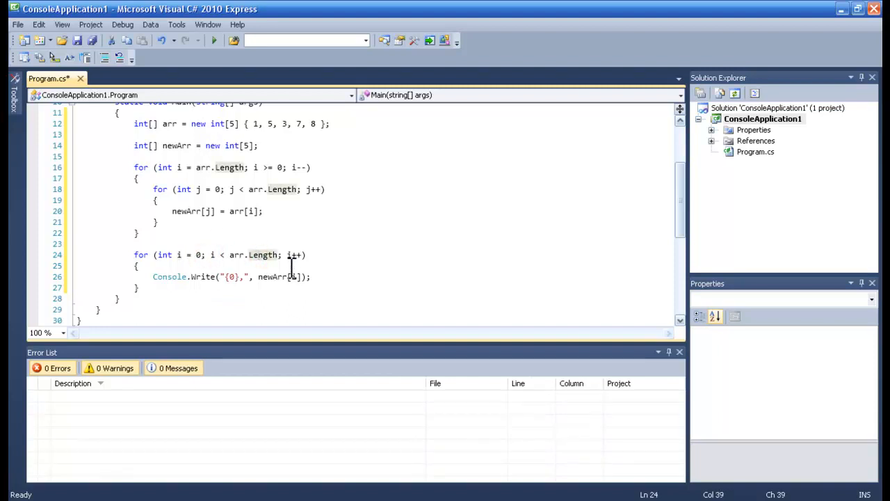
Start the outer loop at arr.Length-1 and build the solution successfully.
scroll(up, 3)
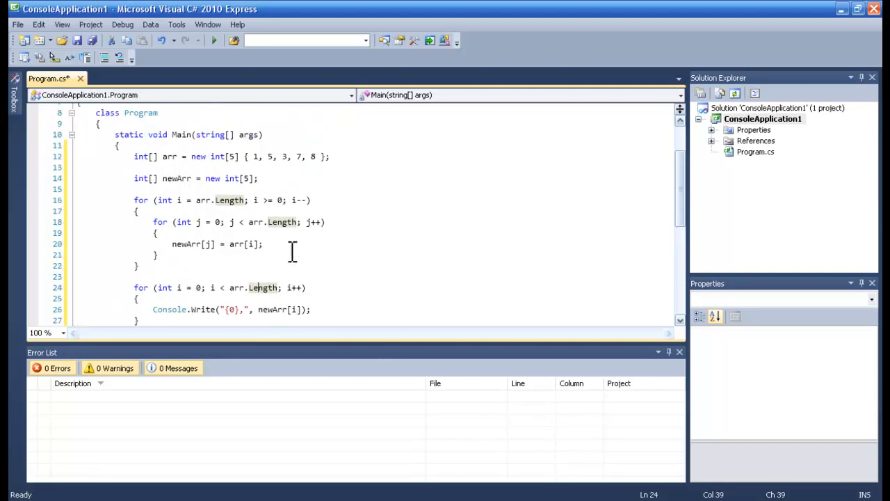
click(214, 38)
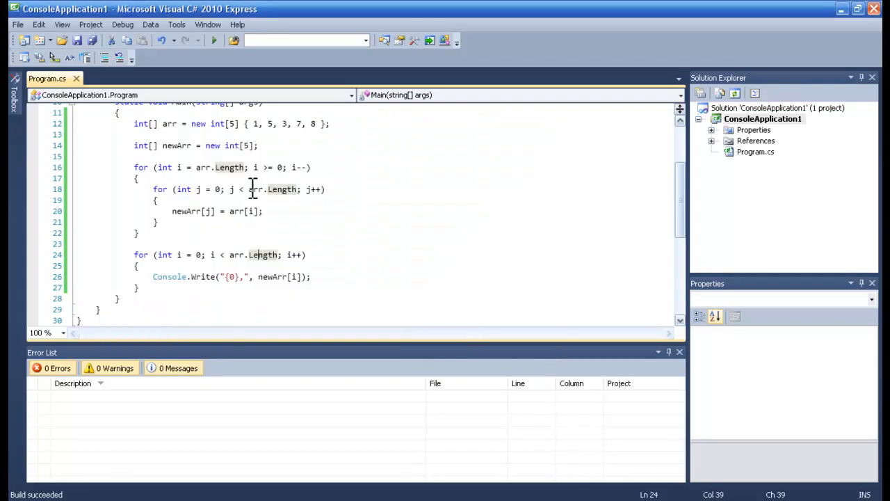
click(249, 167)
text(-1)
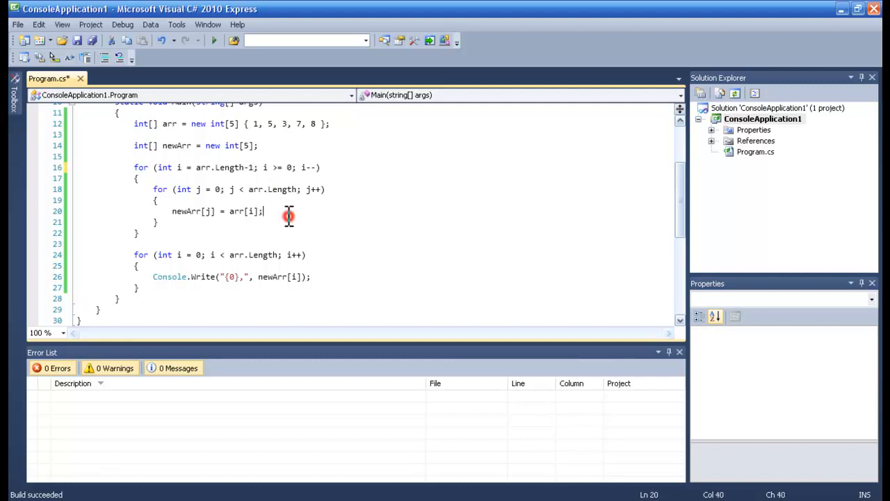
click(215, 39)
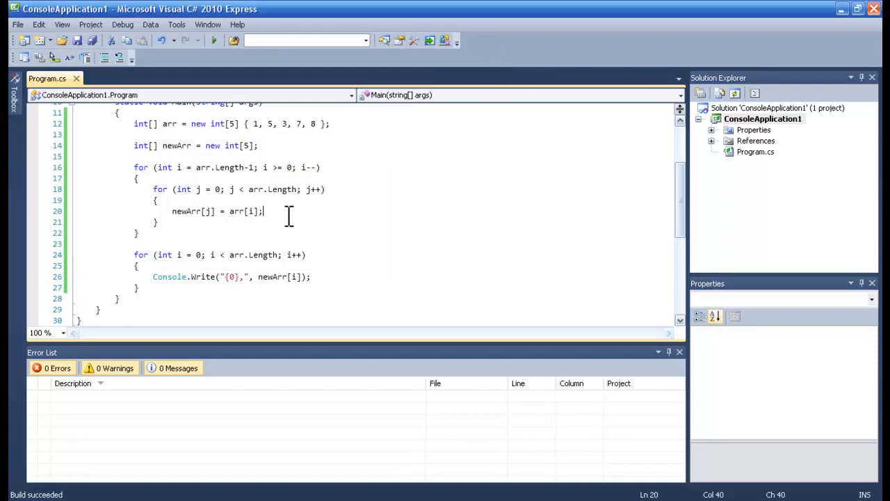
mouse_move(241, 212)
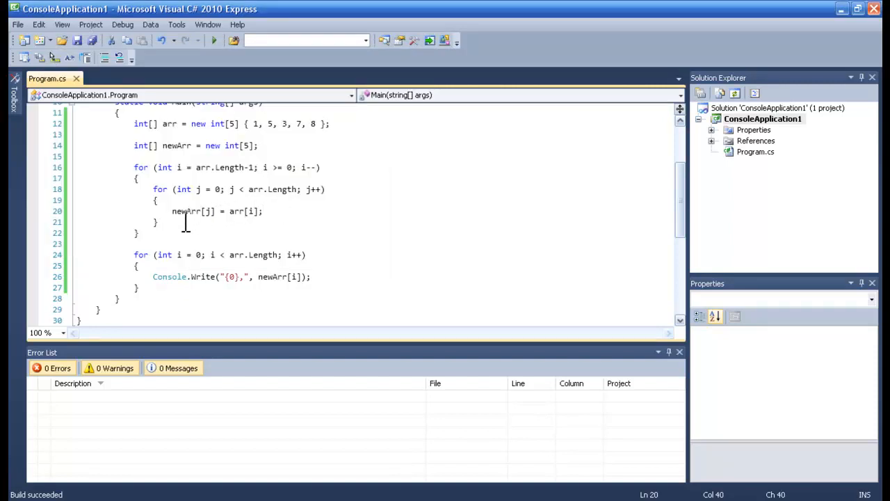
click(172, 211)
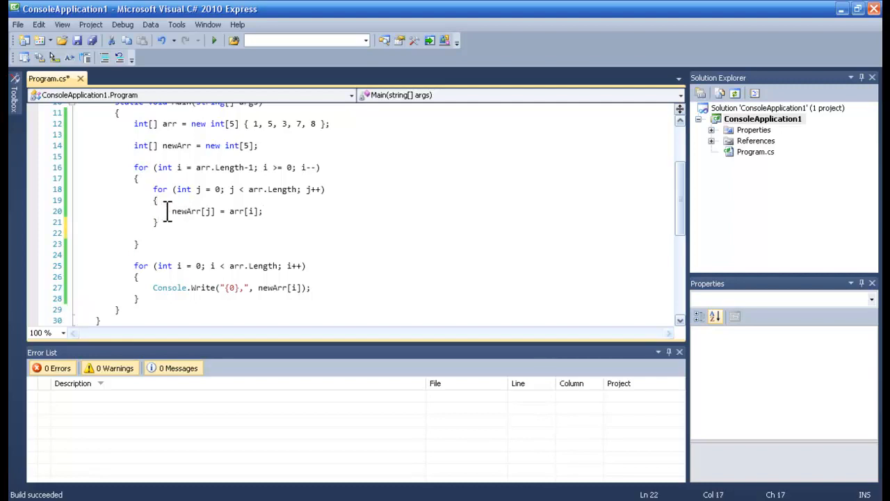
text(counter++;)
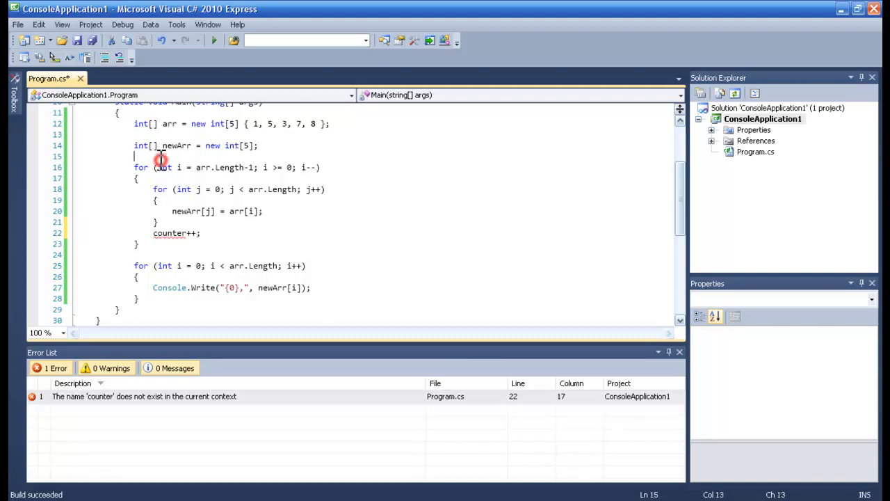
text(int c)
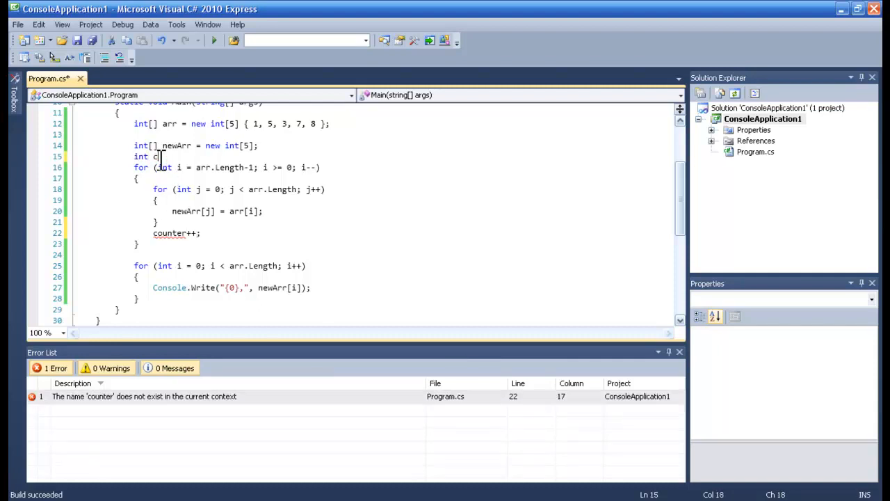
text(ounter=)
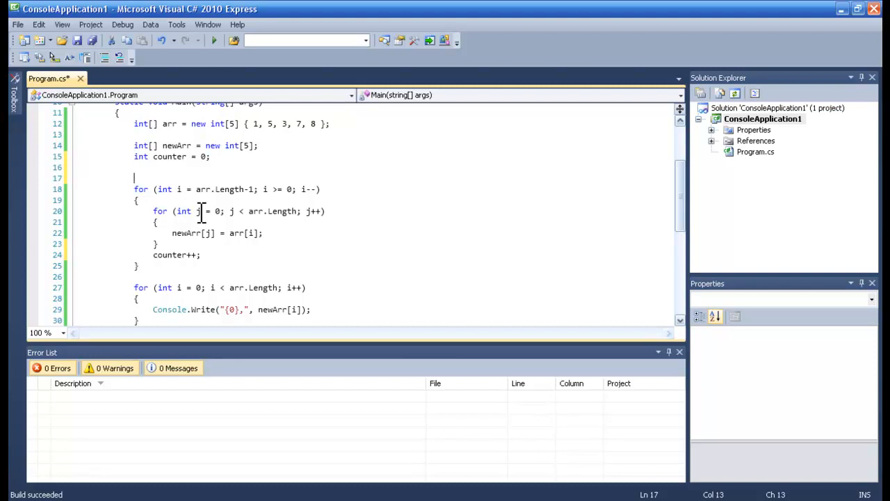
click(202, 211)
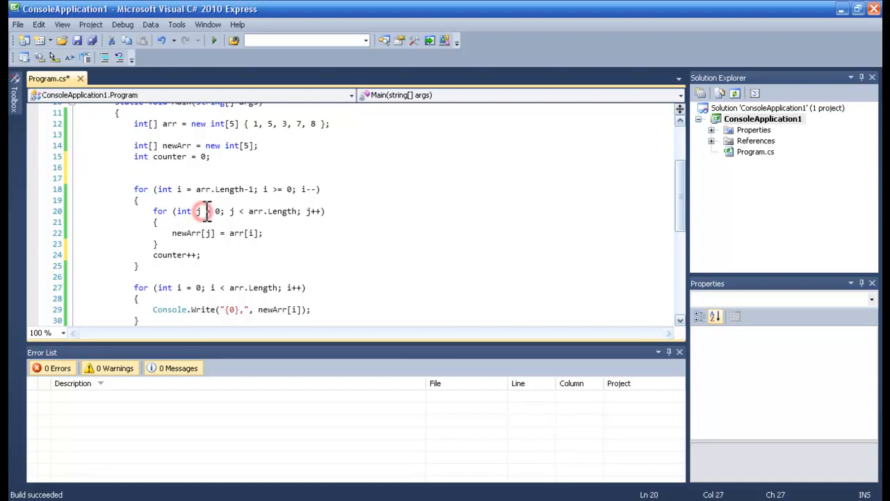
text(ou)
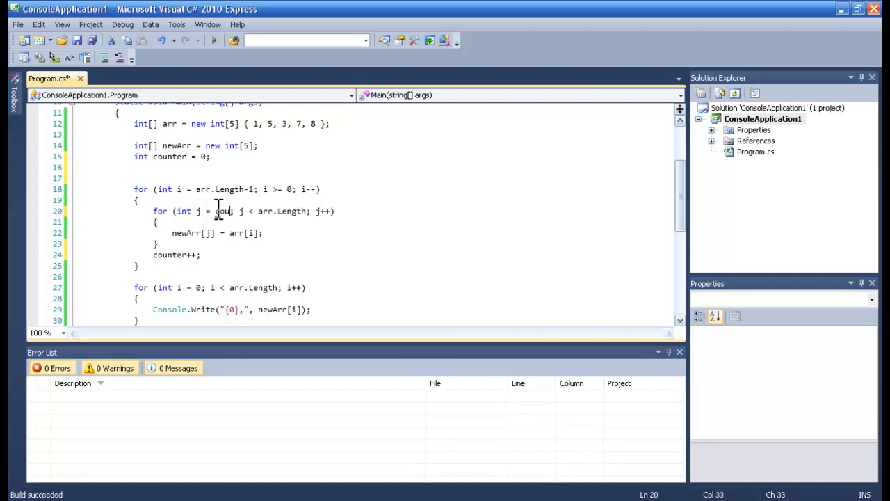
text(counter)
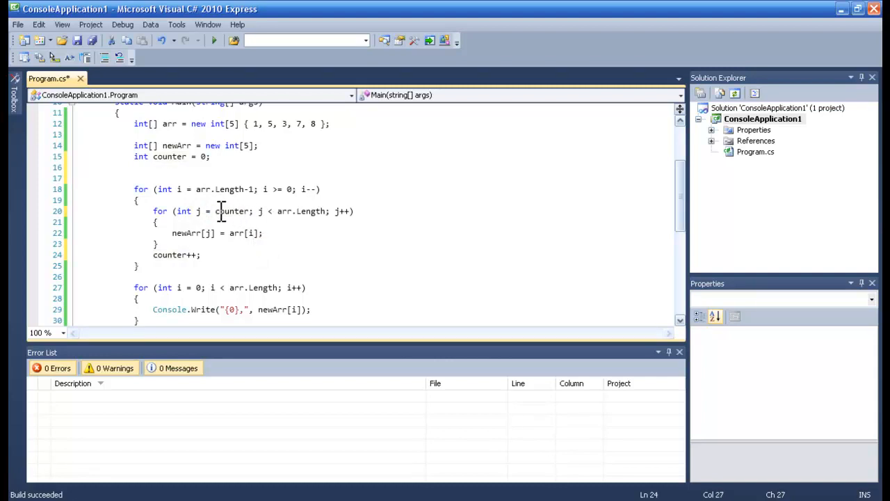
click(214, 39)
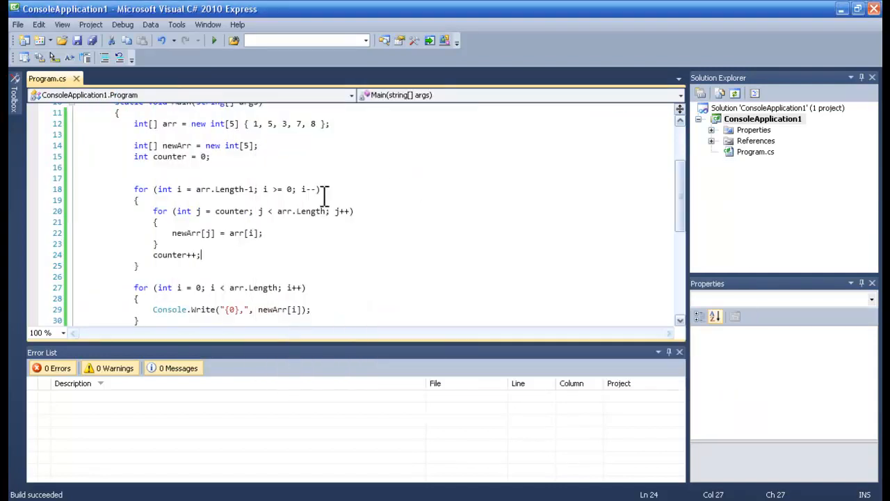
mouse_move(159, 253)
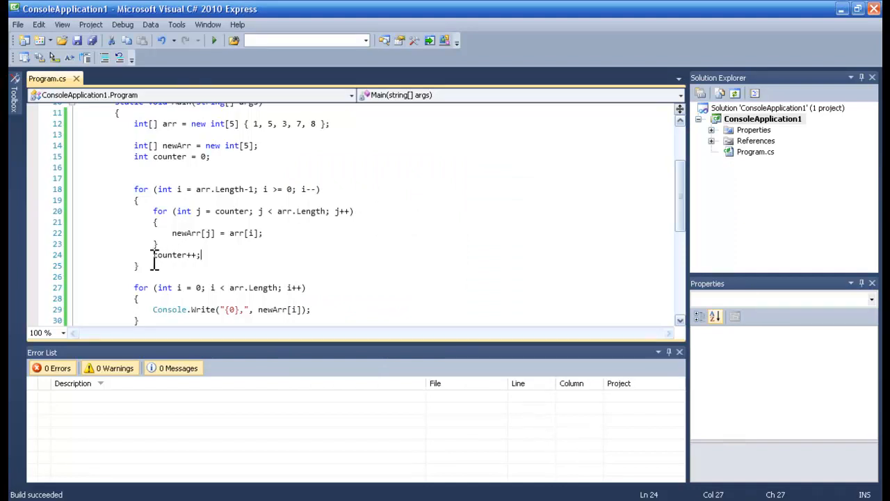
double_click(170, 255)
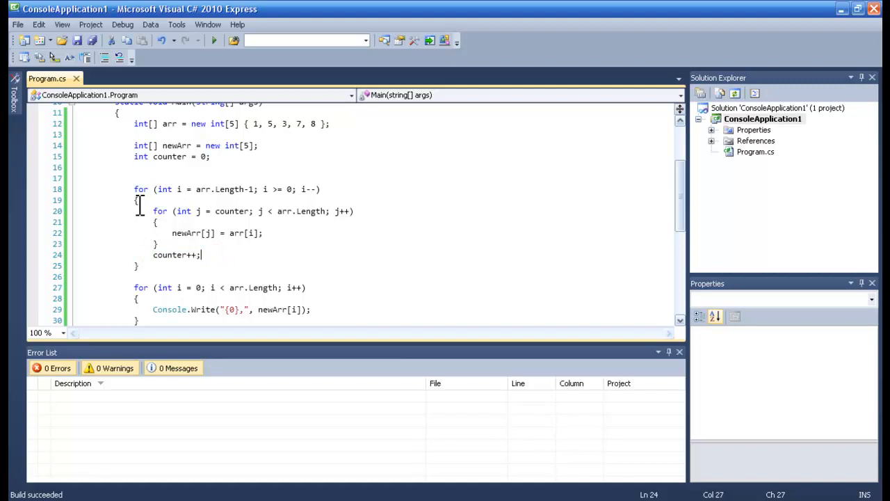
click(155, 201)
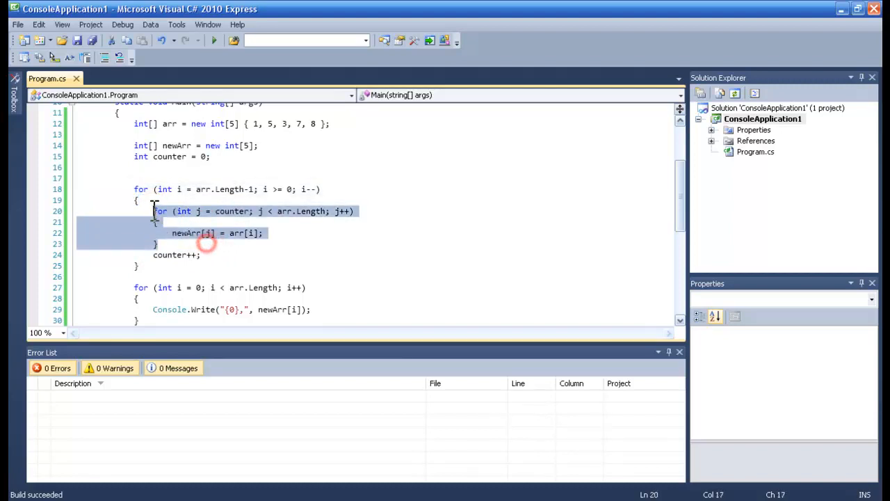
click(194, 247)
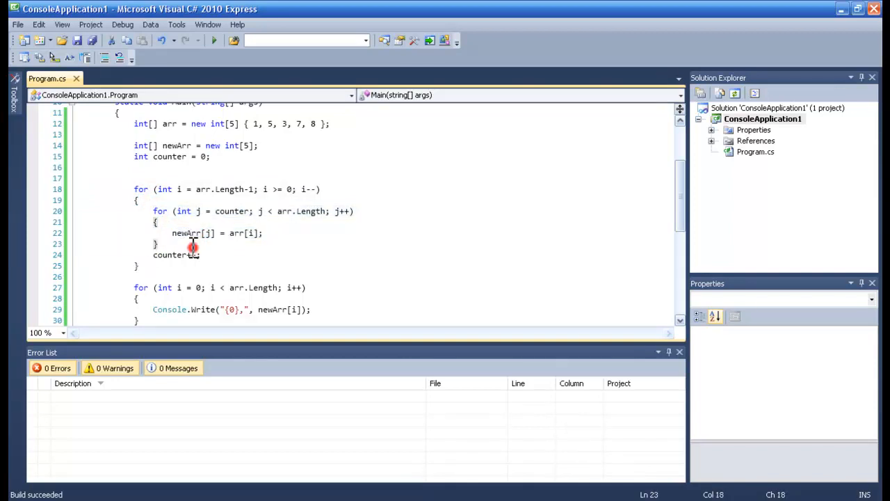
drag(192, 249, 153, 211)
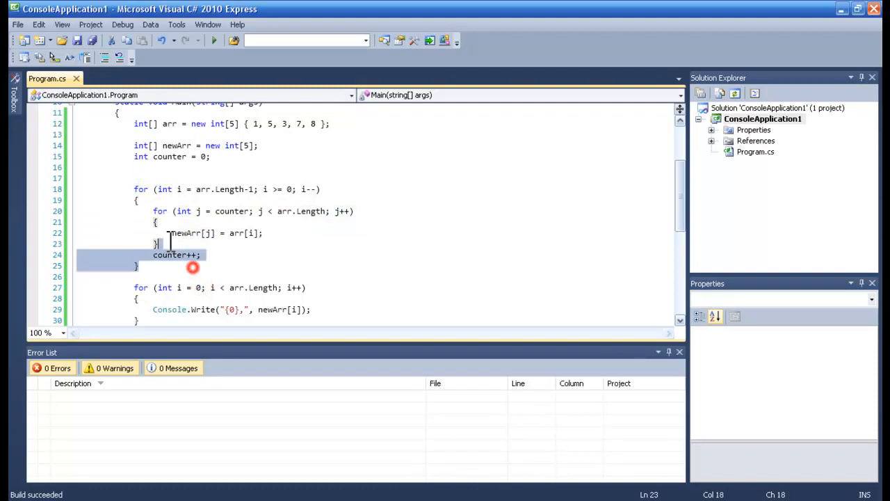
click(186, 254)
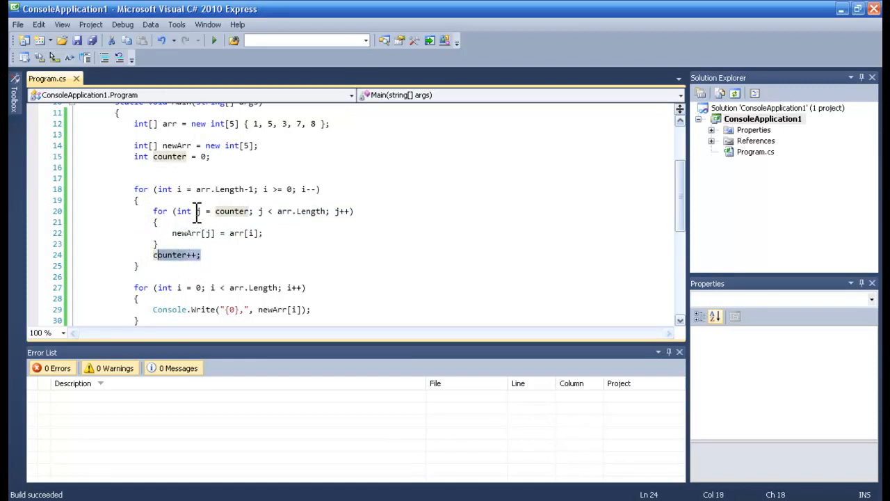
click(196, 211)
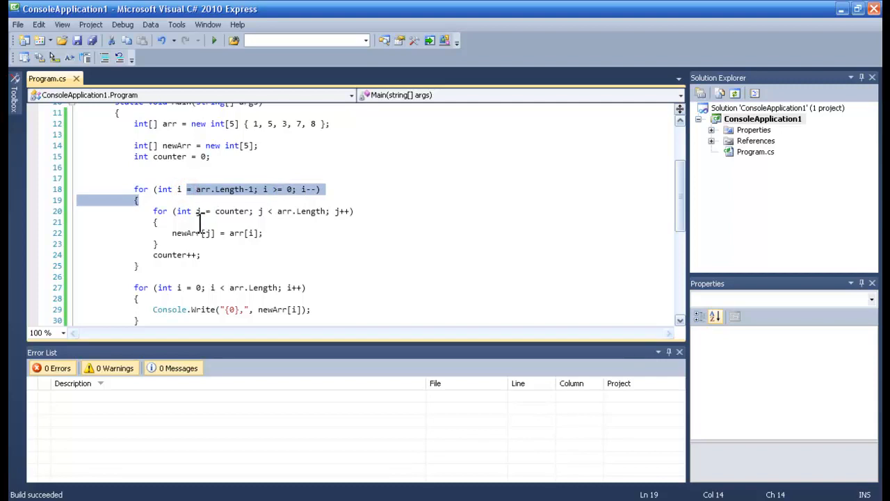
click(200, 211)
text(j)
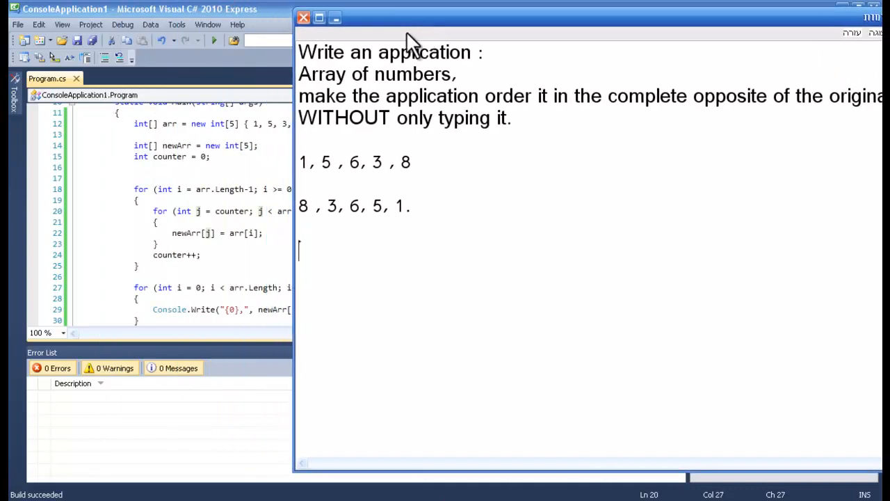
mouse_move(337, 192)
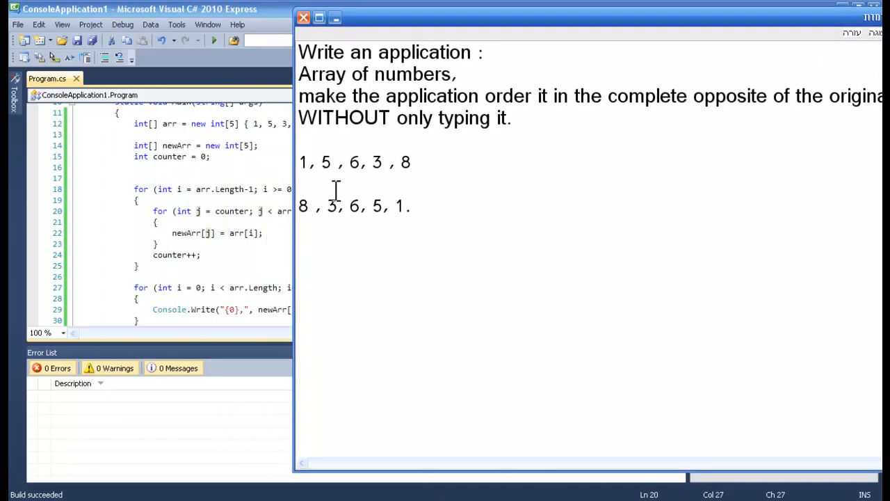
mouse_move(347, 220)
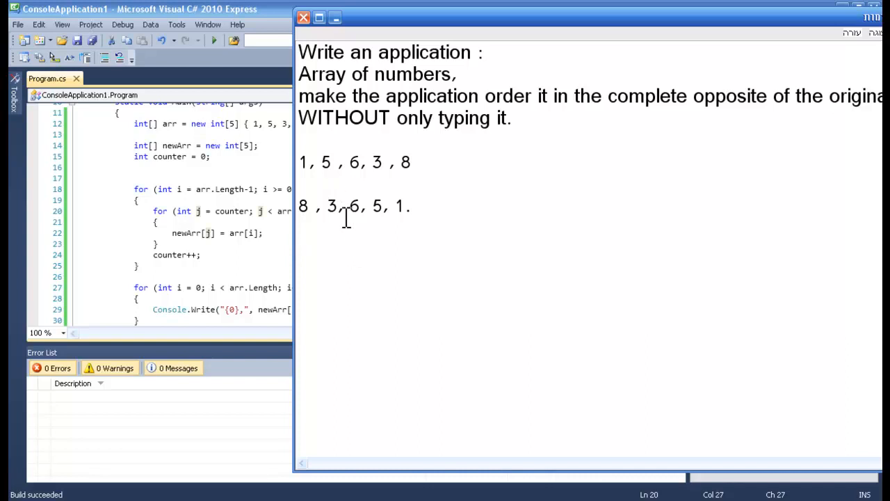
mouse_move(323, 239)
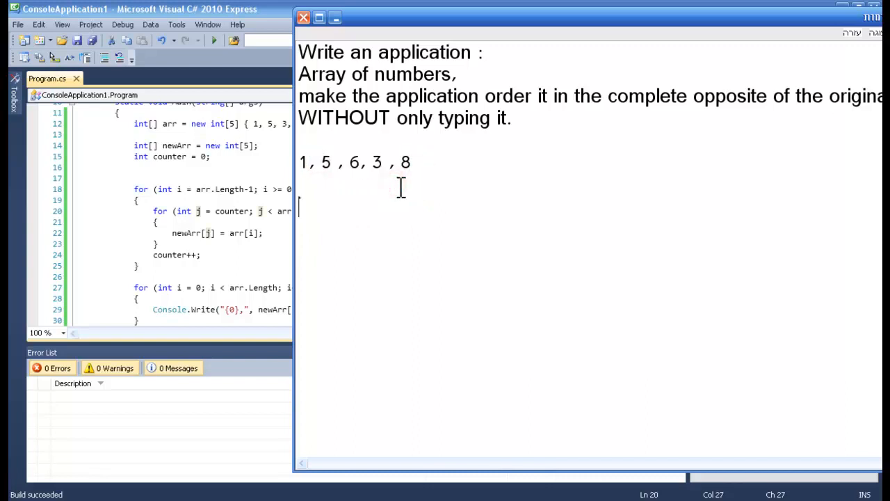
Replace the reversed line with 0 , 0 , 0 , 0 , 0 for the empty new array.
text(0 ,)
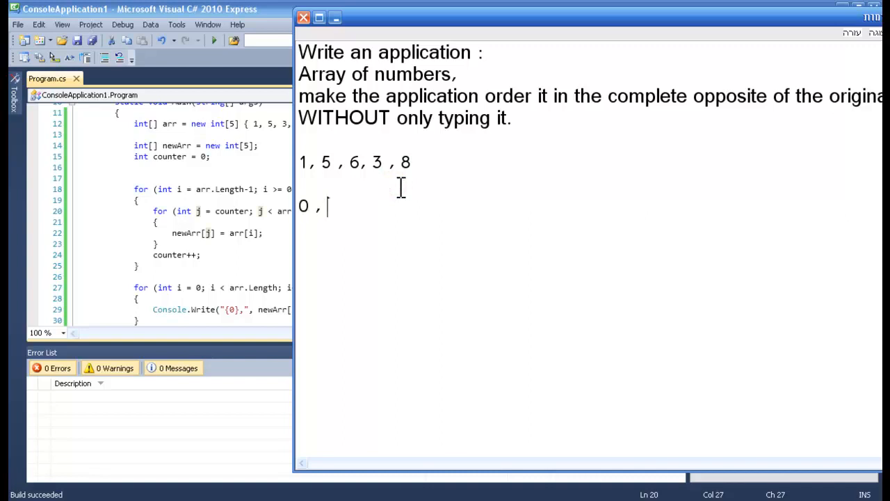
text(0 , 0 , 0 , 0)
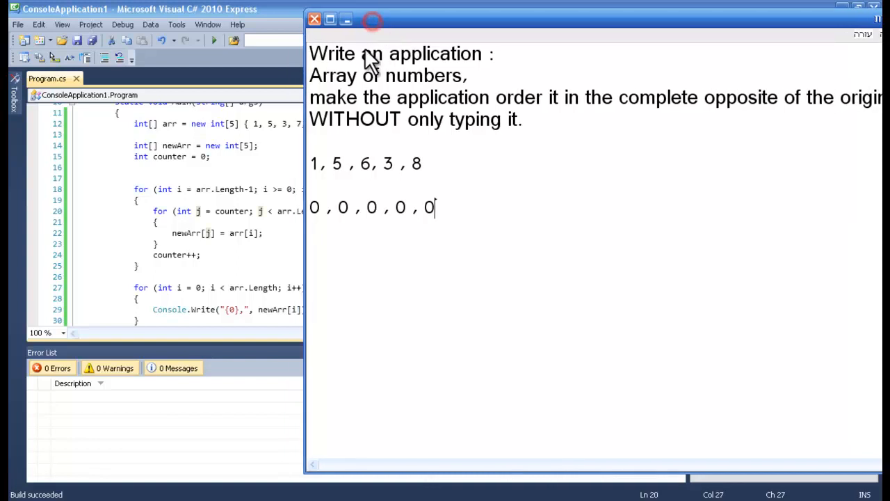
mouse_move(156, 212)
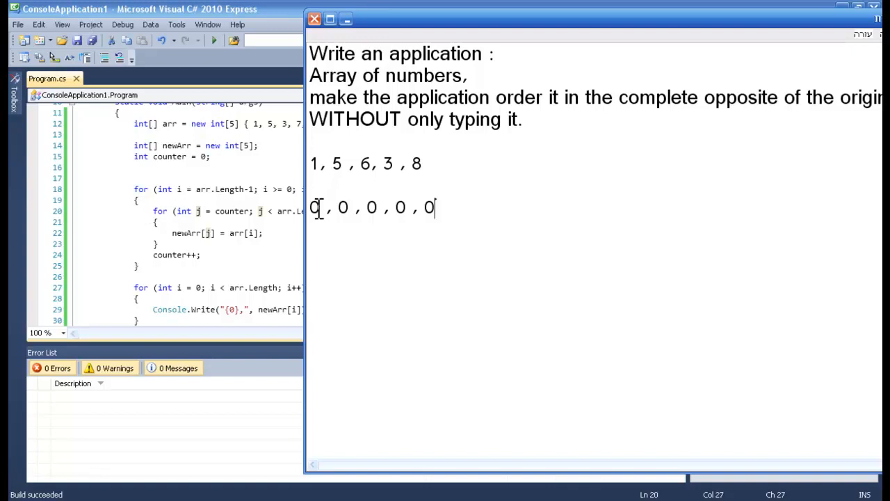
Overwrite the zeros in the new-array row with 1 to trace the first loop pass.
double_click(314, 207)
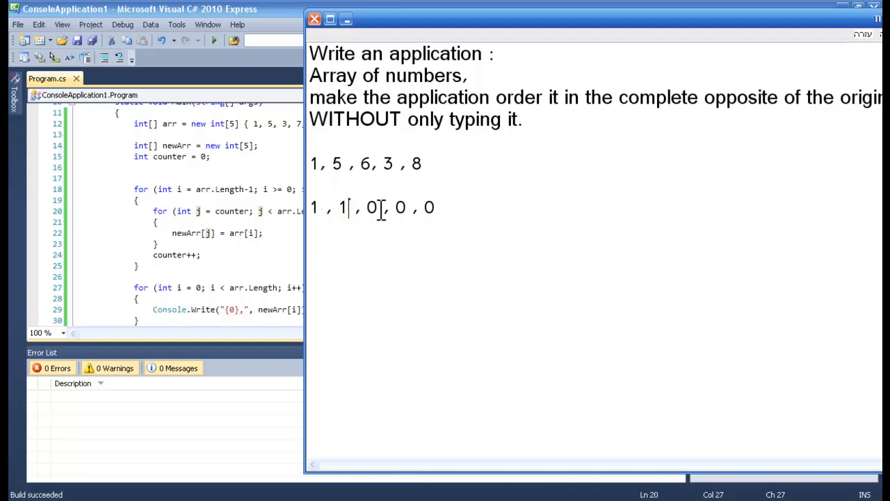
double_click(342, 207)
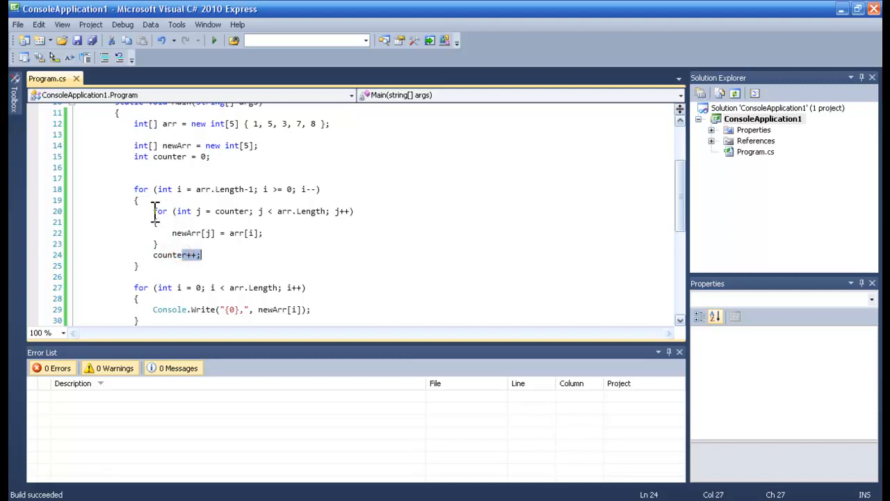
Select counter++ after the inner loop in the Visual C# editor.
click(224, 211)
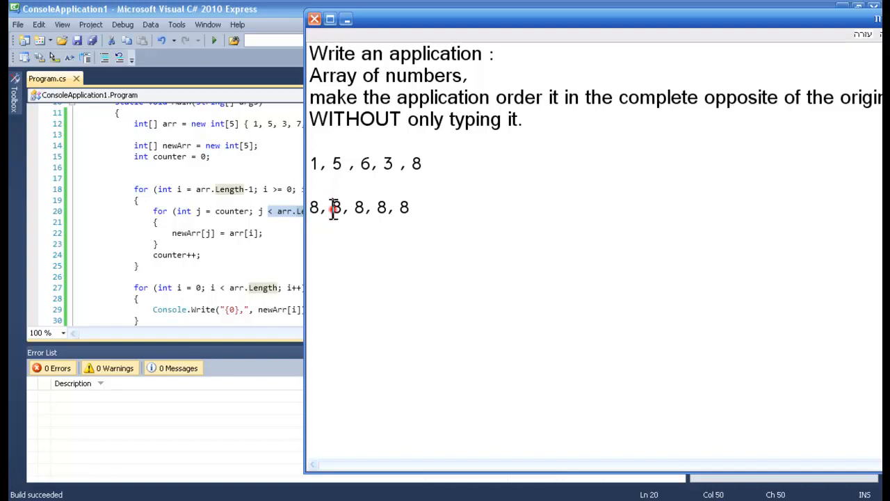
Overwrite the new-array row's 8s with traced values so it reads 8, 3, 6, 3, 3.
double_click(336, 207)
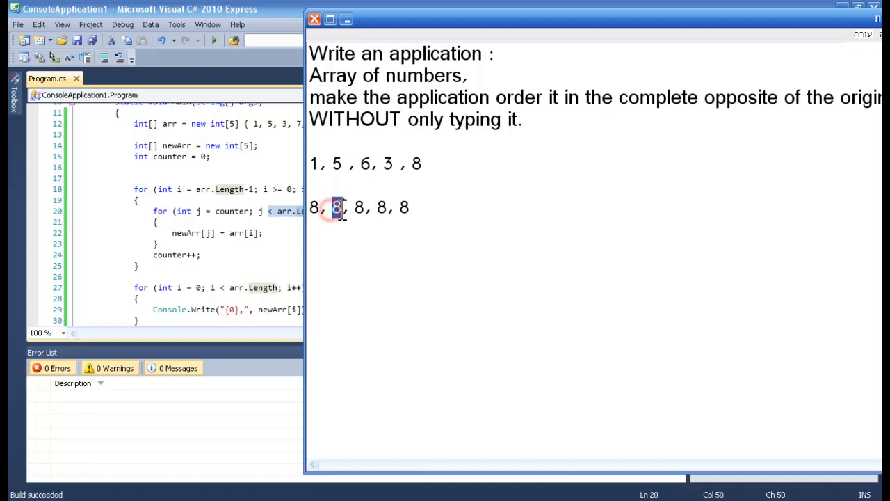
drag(336, 207, 410, 207)
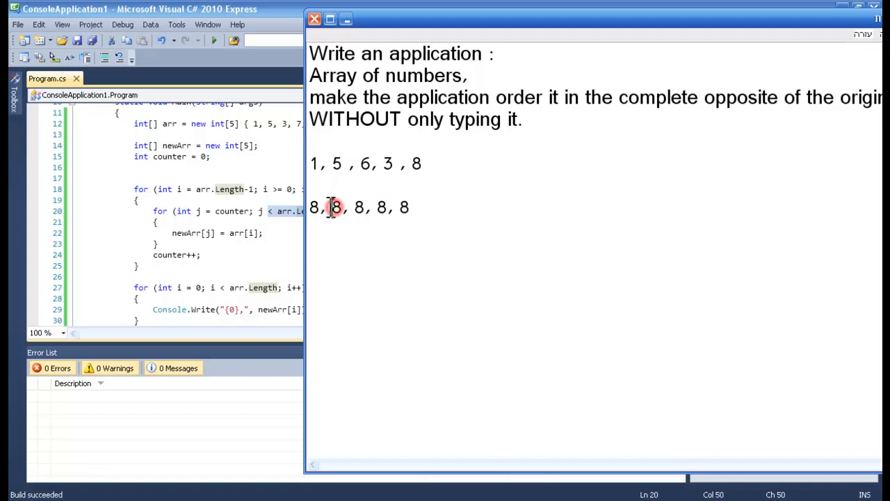
double_click(337, 207)
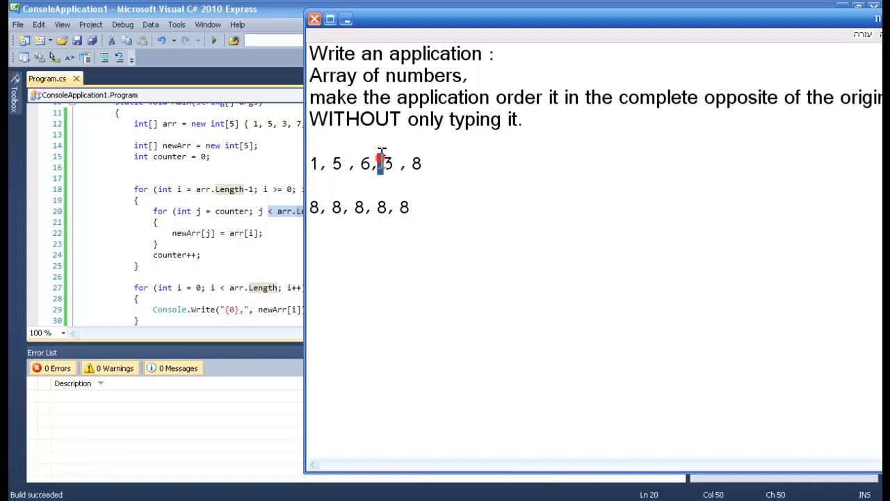
double_click(387, 164)
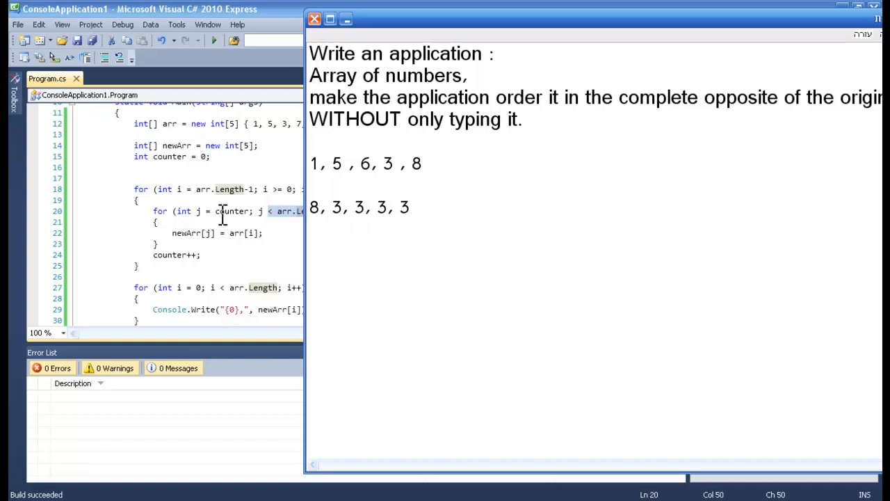
mouse_move(155, 255)
text(6)
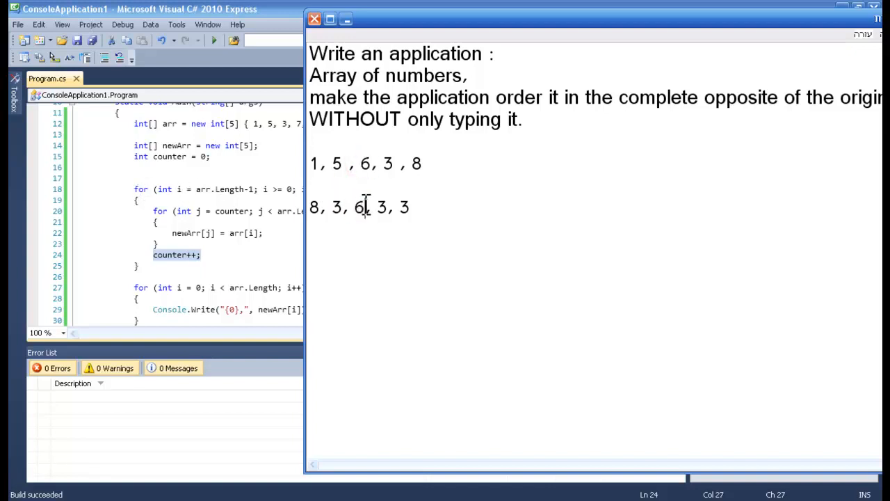
double_click(359, 207)
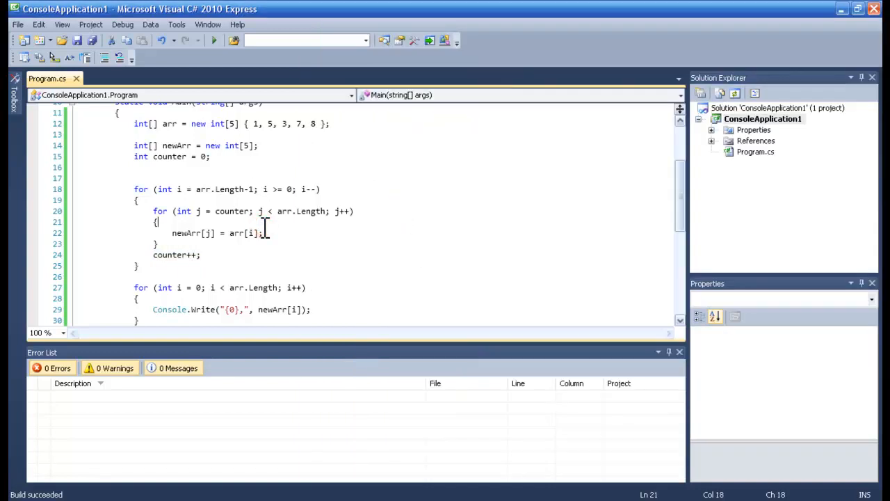
Run the program without debugging so the console prints 8, 7, 3, 5, 1.
click(214, 39)
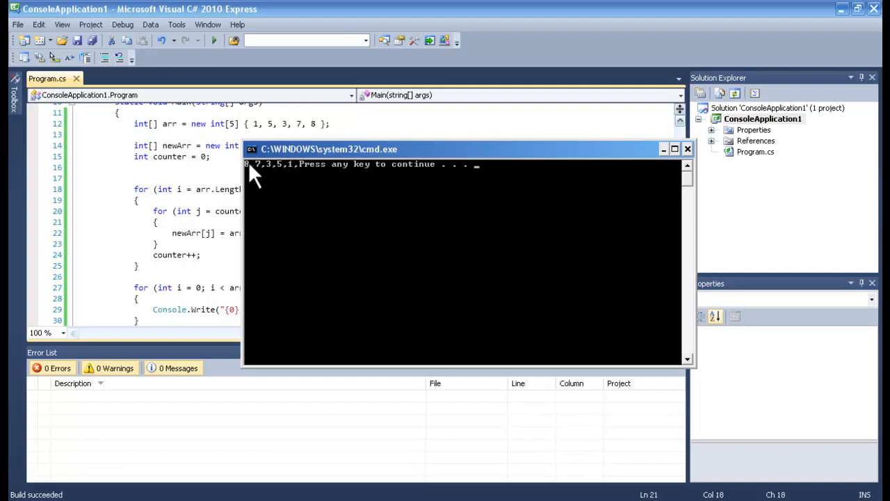
mouse_move(262, 178)
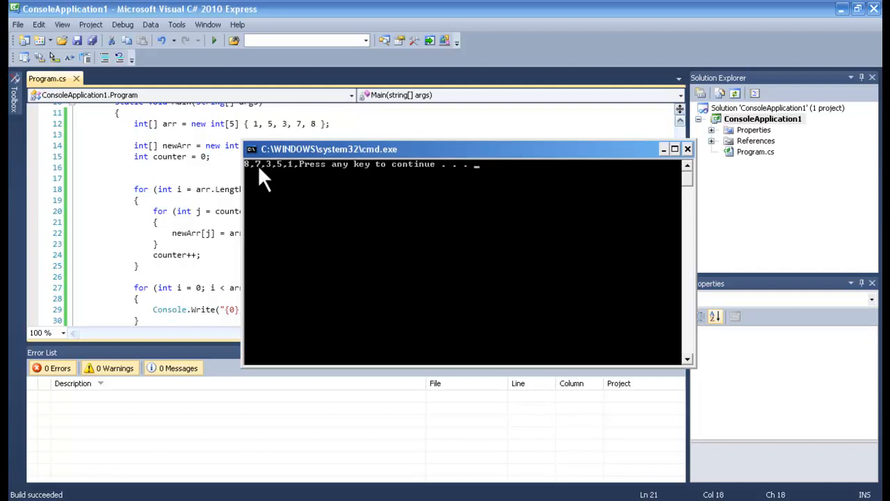
mouse_move(291, 192)
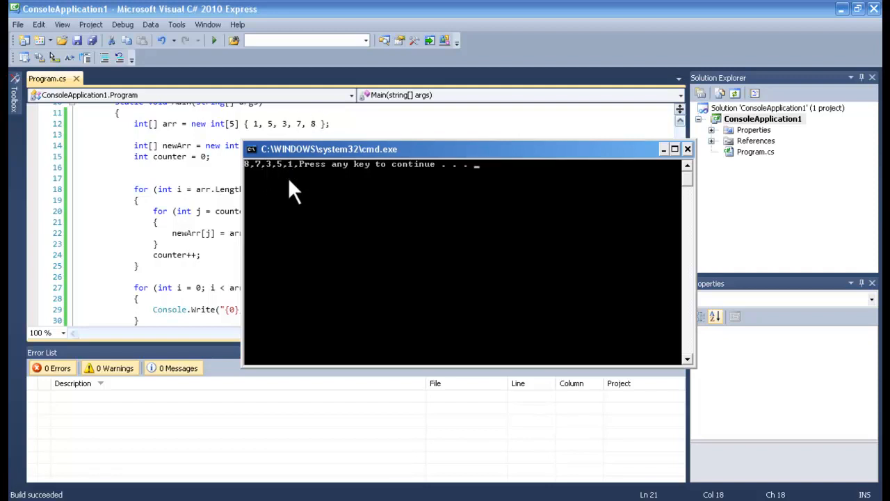